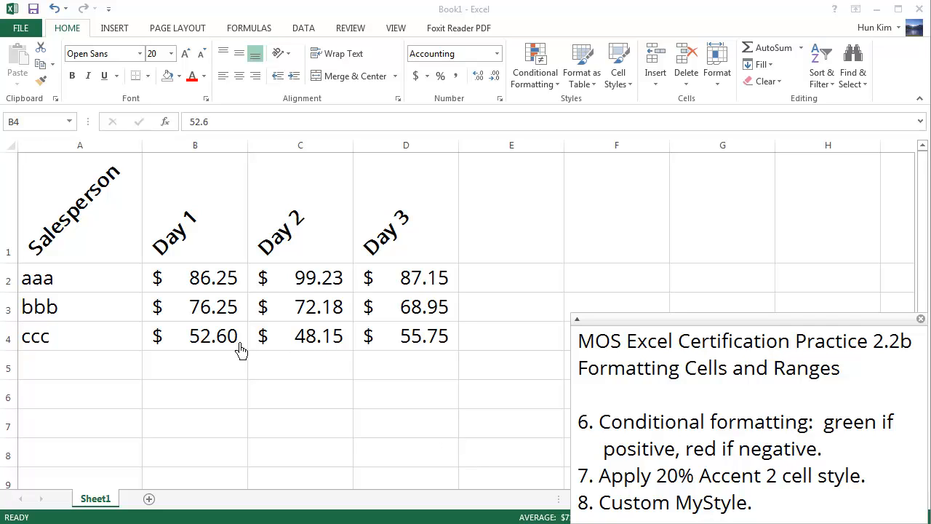
# Give the ccc row's day values B4:D4 a Bottom Border.
pyautogui.click(58, 337)
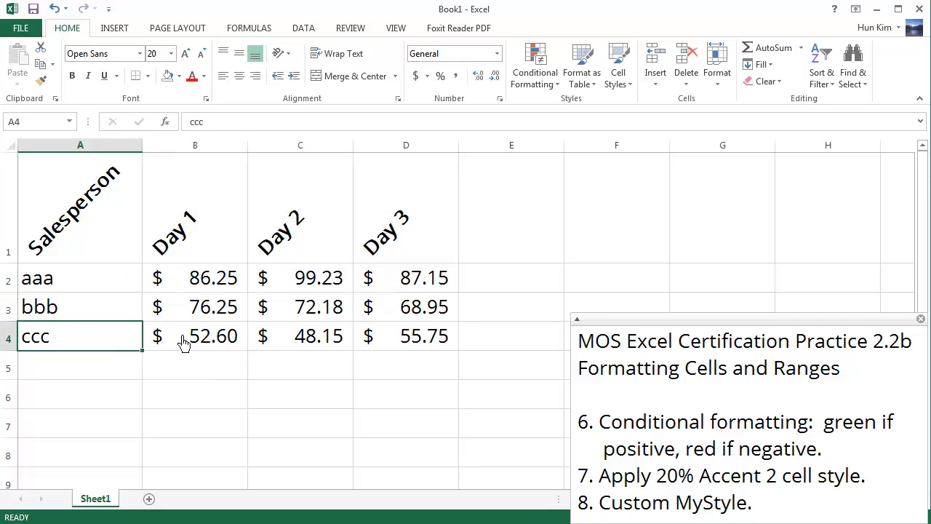
pyautogui.moveTo(195, 337); pyautogui.dragTo(406, 336)
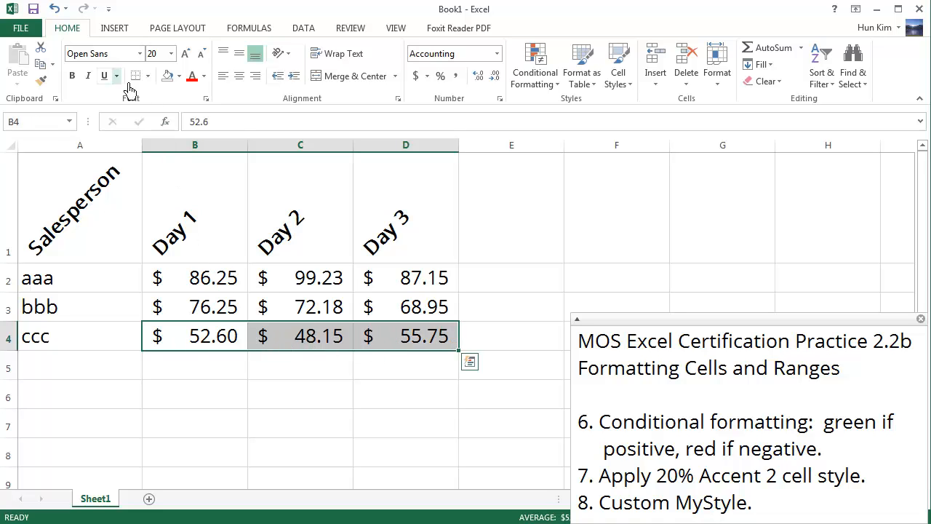
pyautogui.moveTo(137, 75)
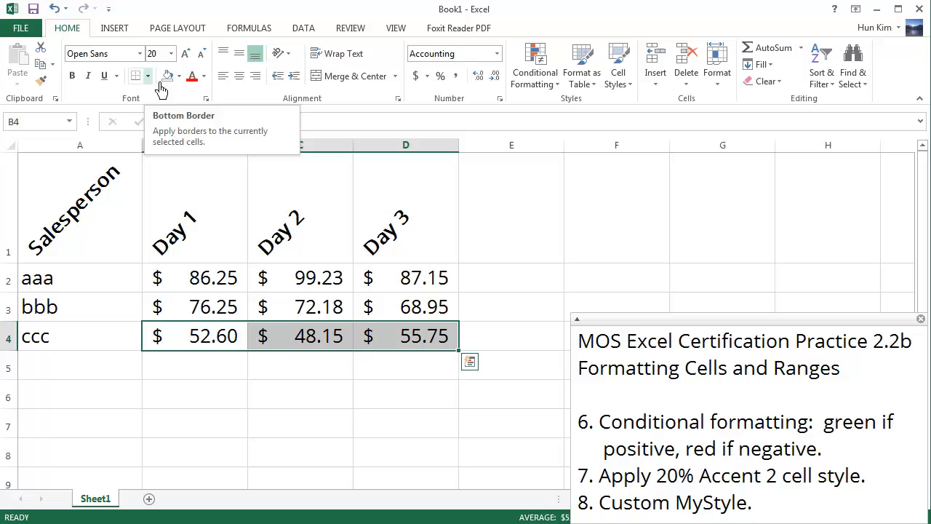
pyautogui.click(148, 76)
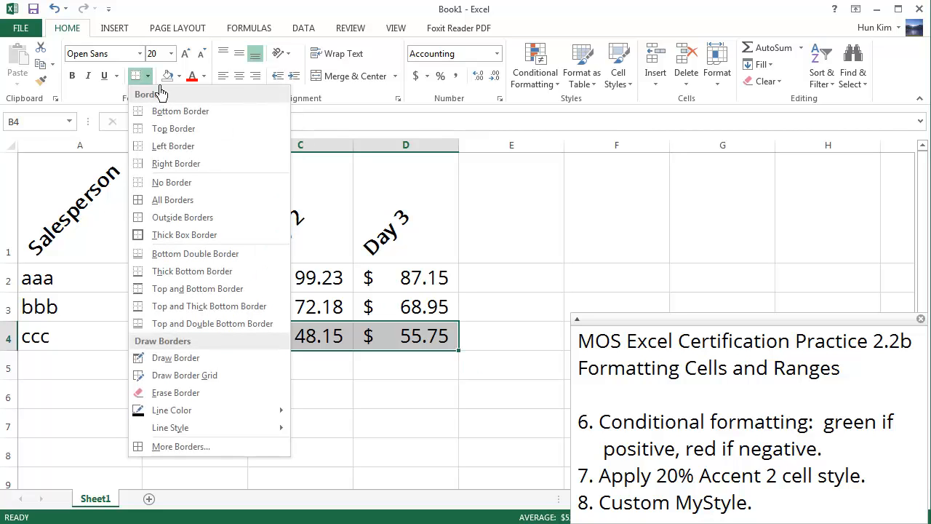
pyautogui.moveTo(162, 105)
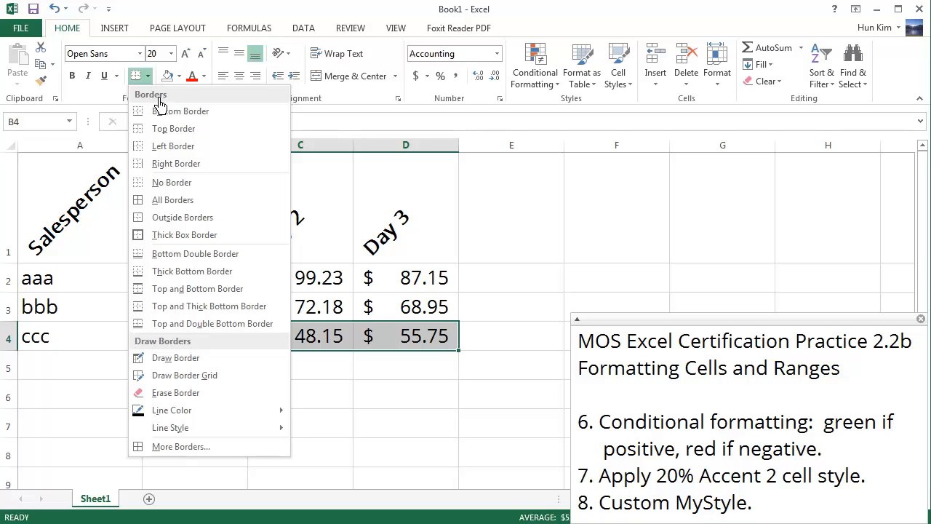
pyautogui.moveTo(174, 146)
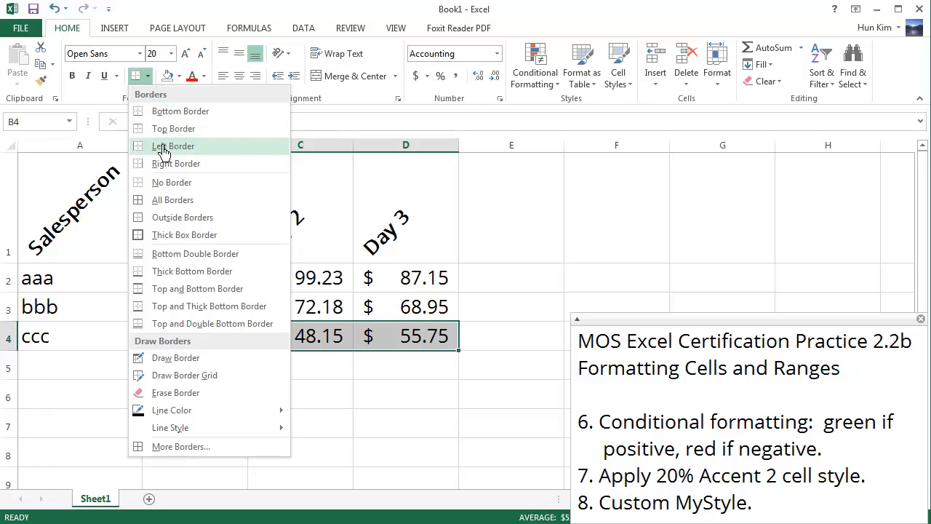
pyautogui.click(173, 145)
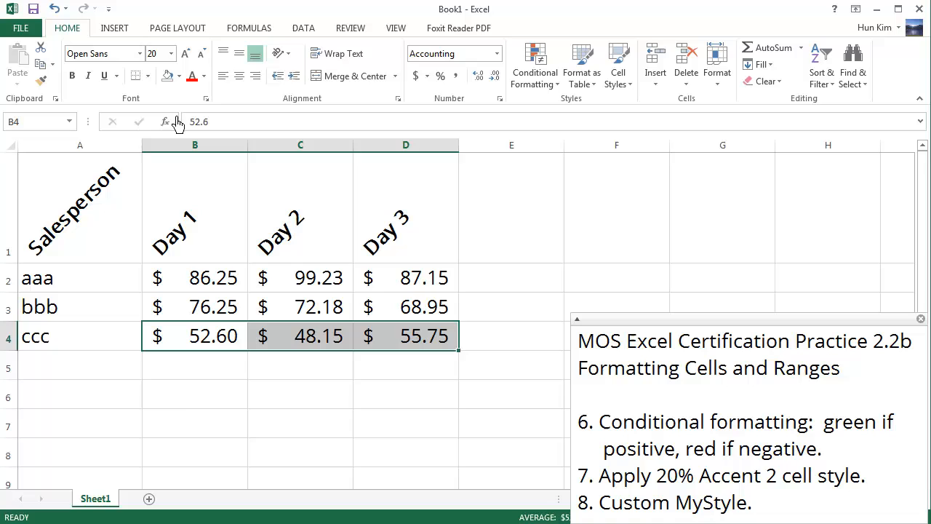
pyautogui.click(195, 396)
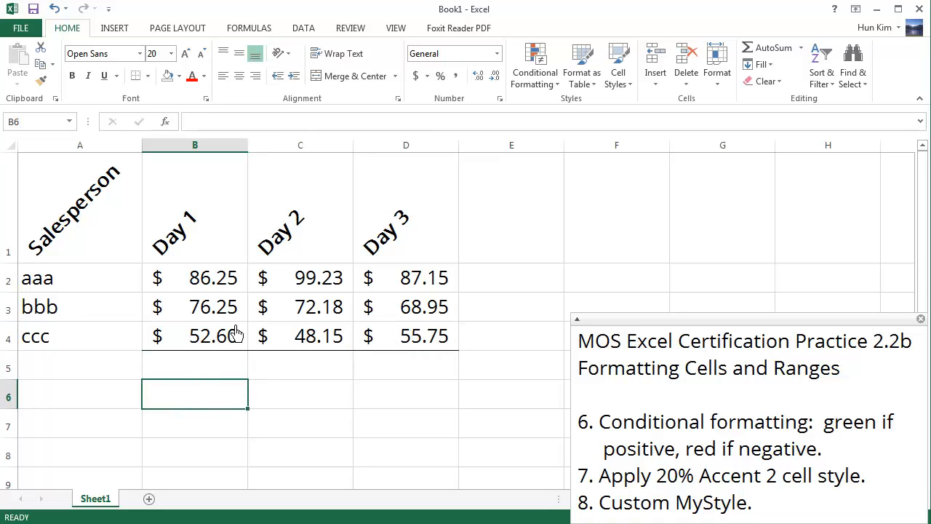
pyautogui.click(195, 366)
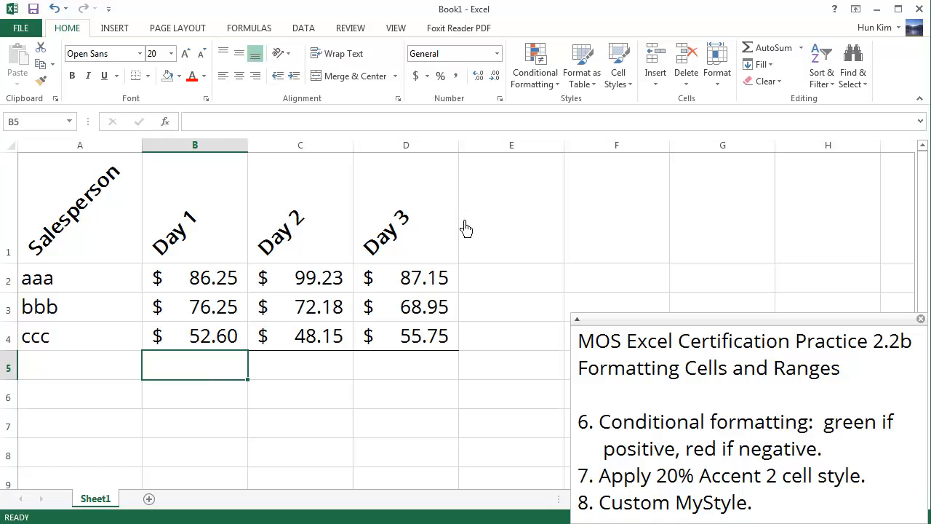
# AutoSum B5 and fill right so row 5 totals read 215.10, 219.56, 211.85.
pyautogui.click(801, 46)
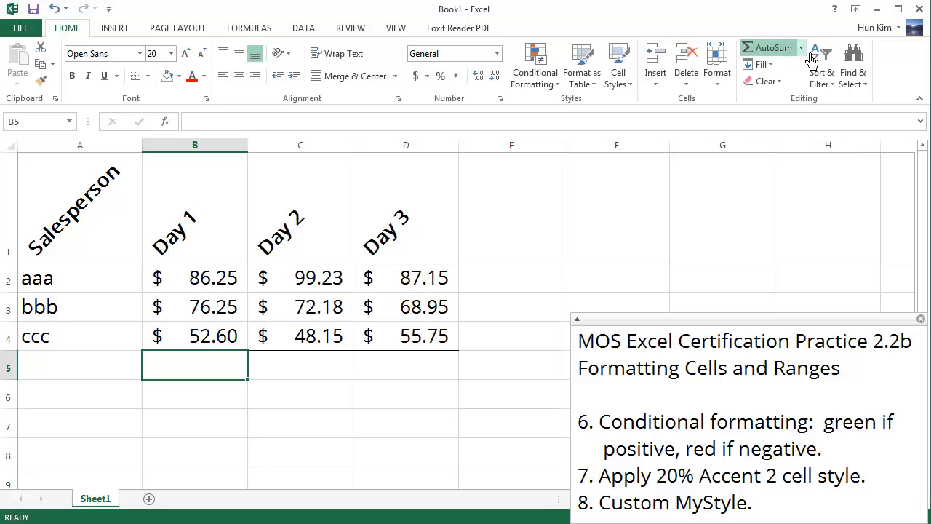
pyautogui.click(772, 47)
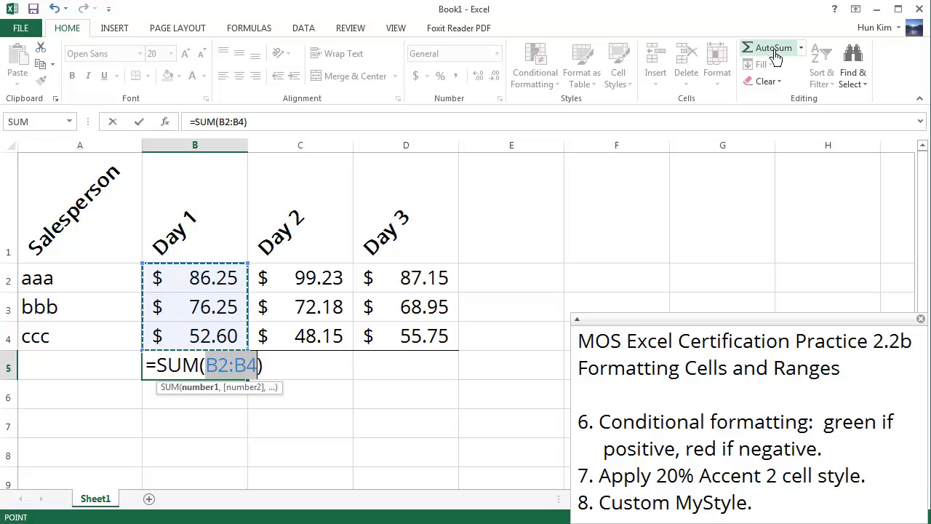
pyautogui.moveTo(202, 350)
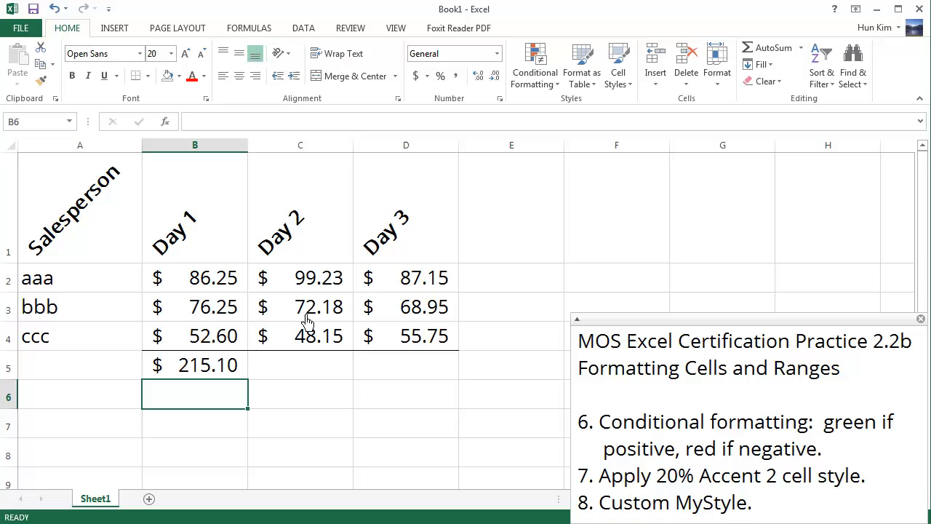
pyautogui.click(195, 364)
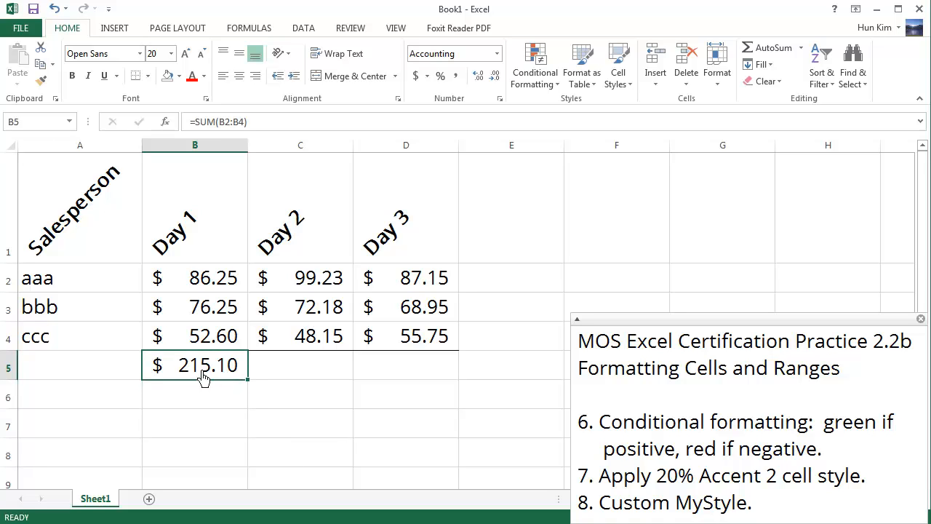
pyautogui.moveTo(259, 393)
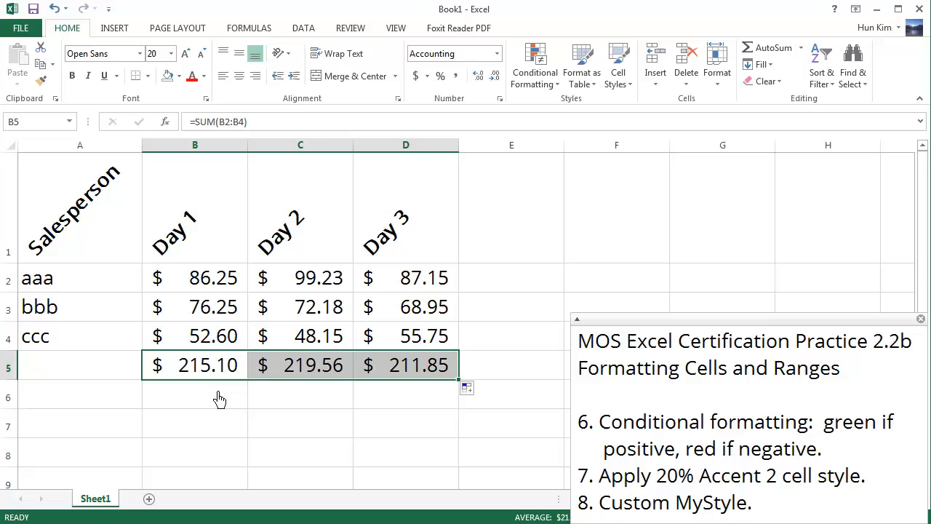
pyautogui.click(196, 396)
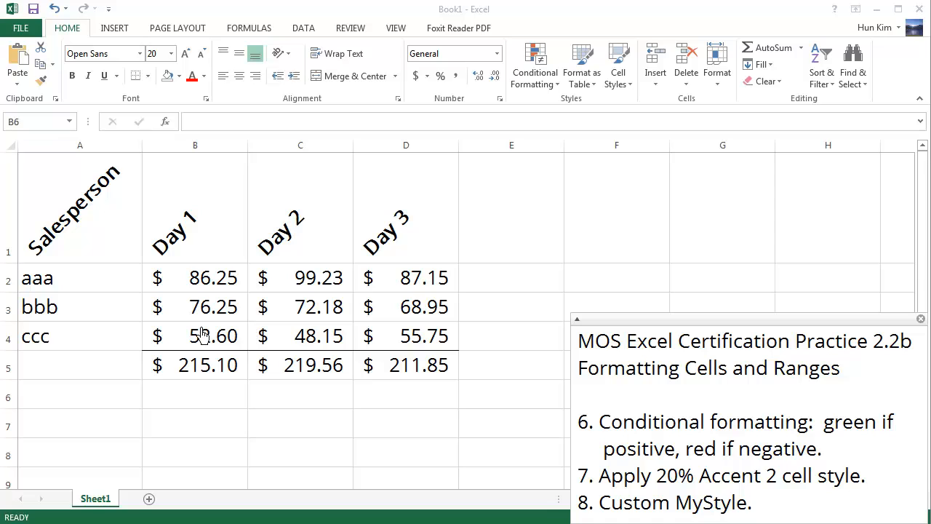
# Reword the note's rule to 'green if > 200, red if < 200' with the totals selected.
pyautogui.click(195, 364)
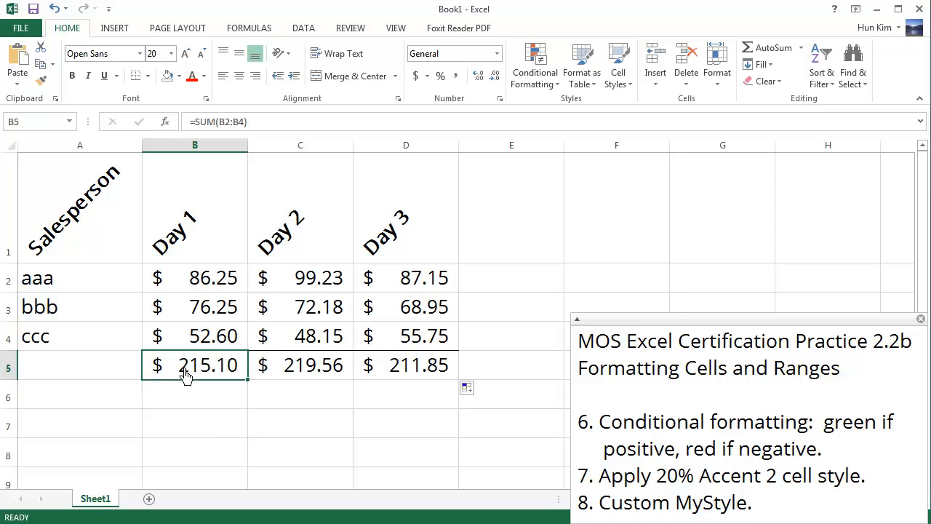
pyautogui.moveTo(195, 364); pyautogui.dragTo(404, 363)
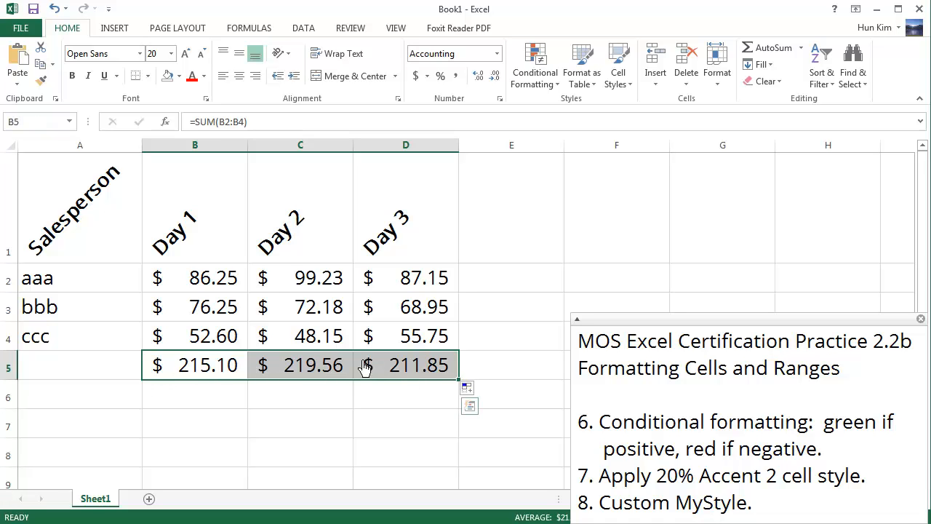
pyautogui.moveTo(326, 382)
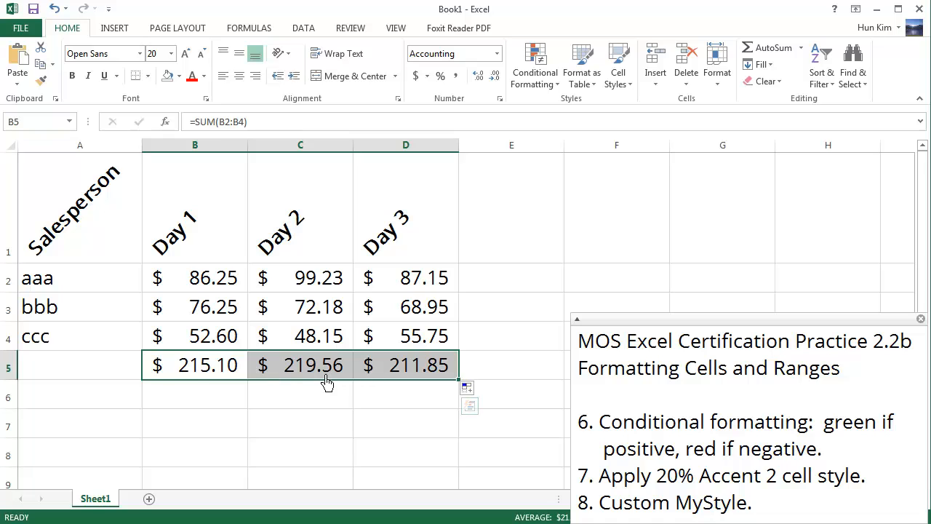
pyautogui.moveTo(320, 382)
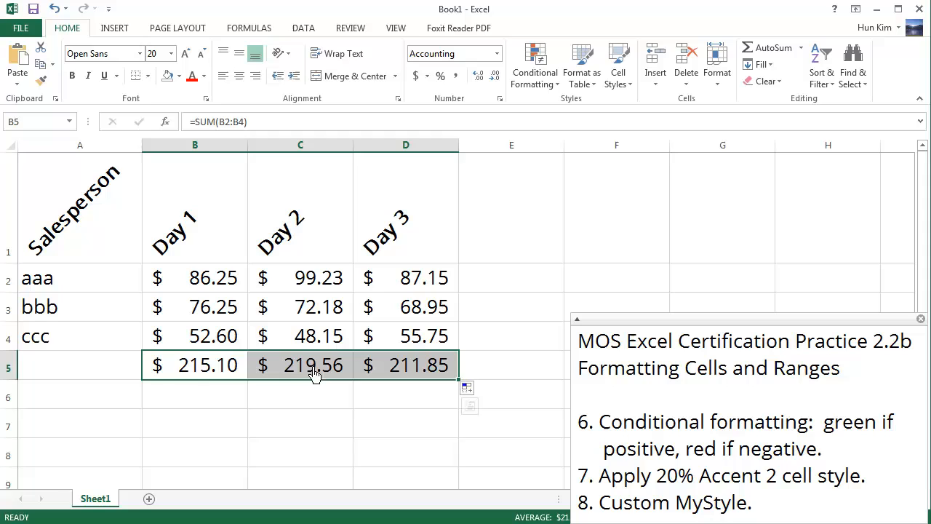
pyautogui.moveTo(256, 381)
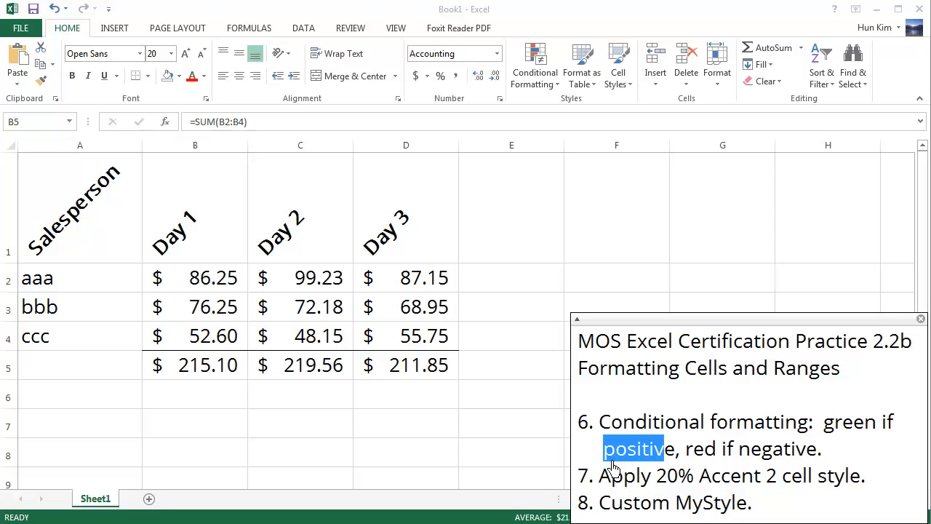
pyautogui.write('> 200,')
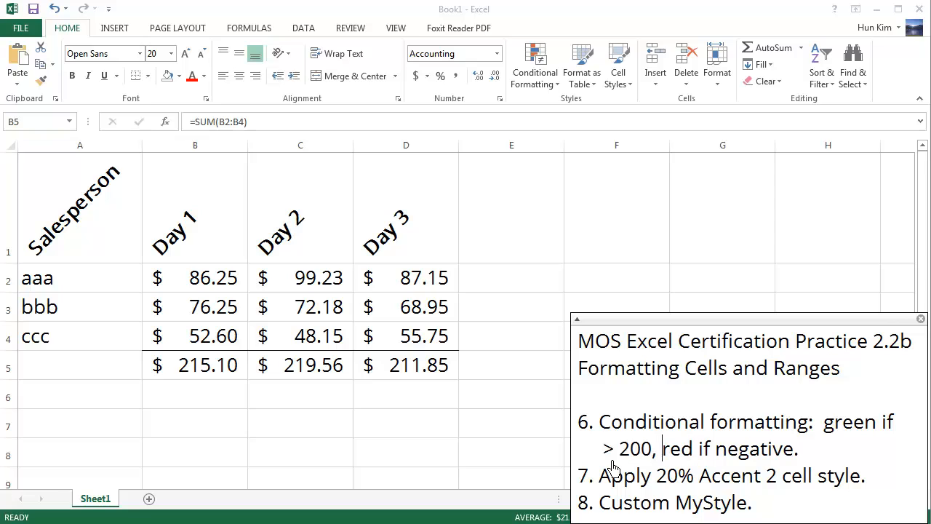
pyautogui.doubleClick(741, 449)
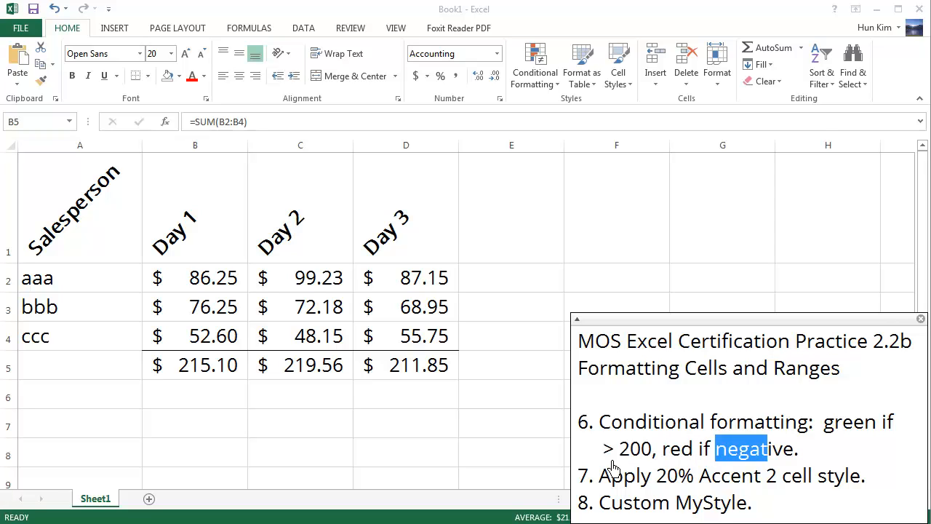
pyautogui.write('< 200')
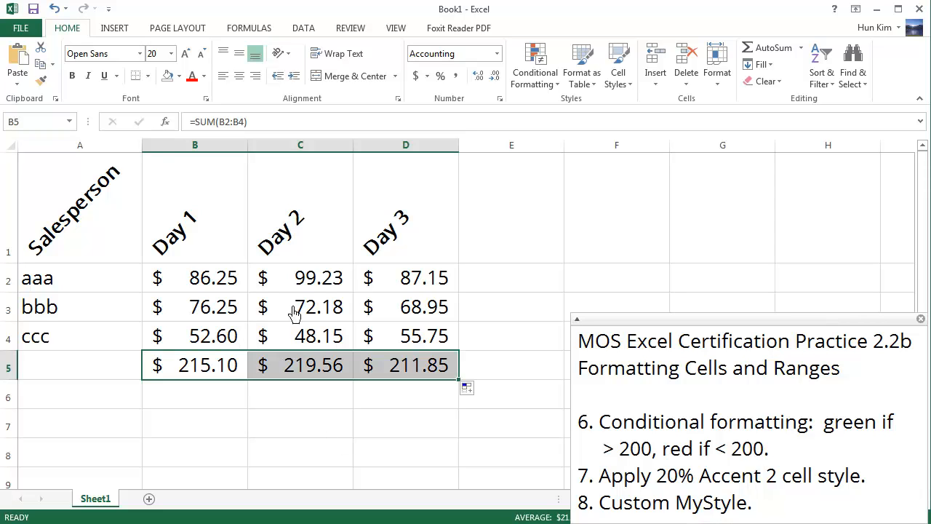
pyautogui.click(300, 305)
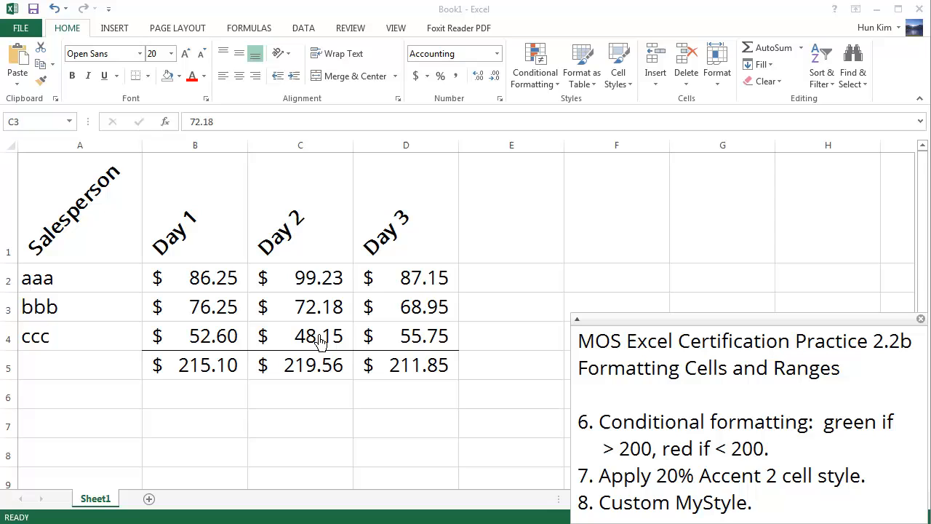
pyautogui.moveTo(326, 300)
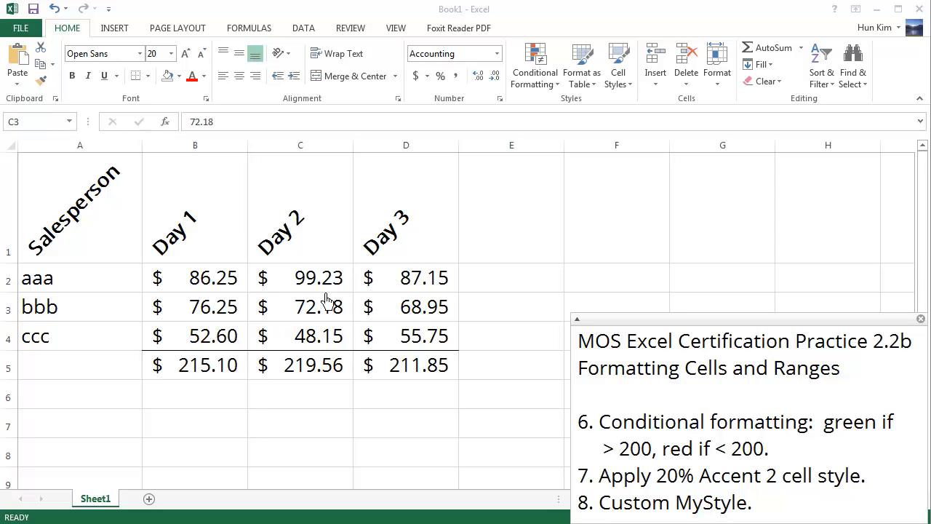
pyautogui.click(300, 277)
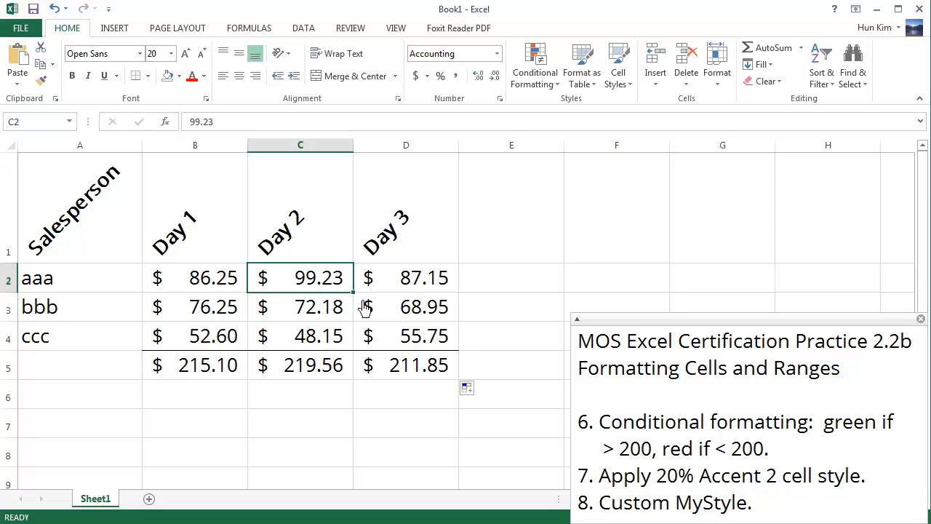
pyautogui.write('25.2')
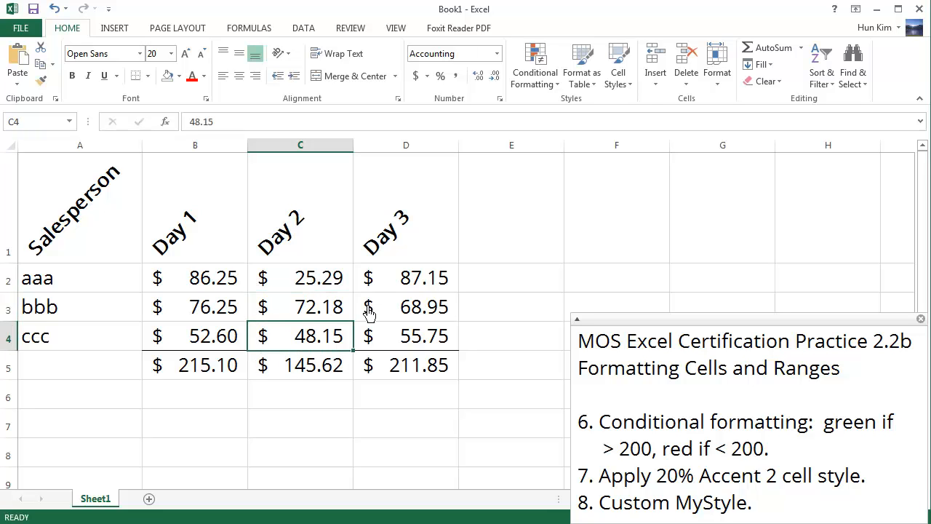
pyautogui.click(300, 306)
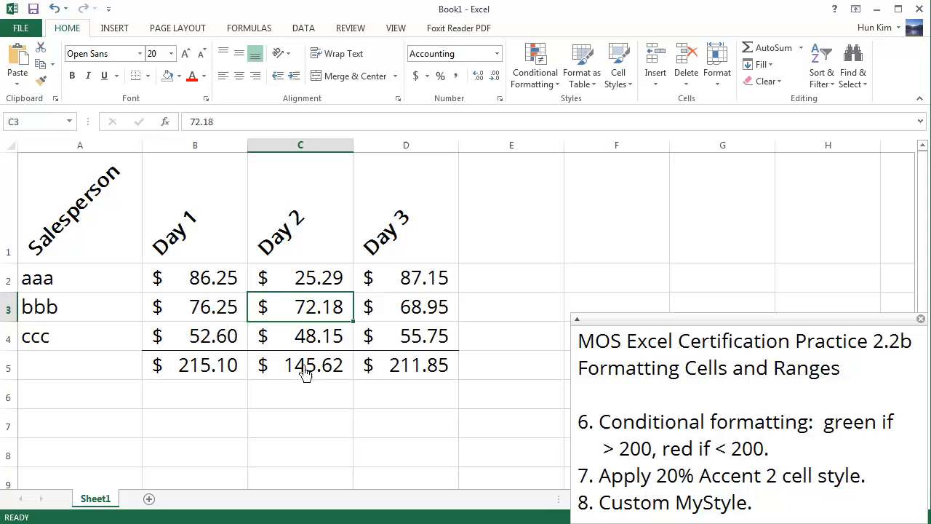
pyautogui.moveTo(314, 376)
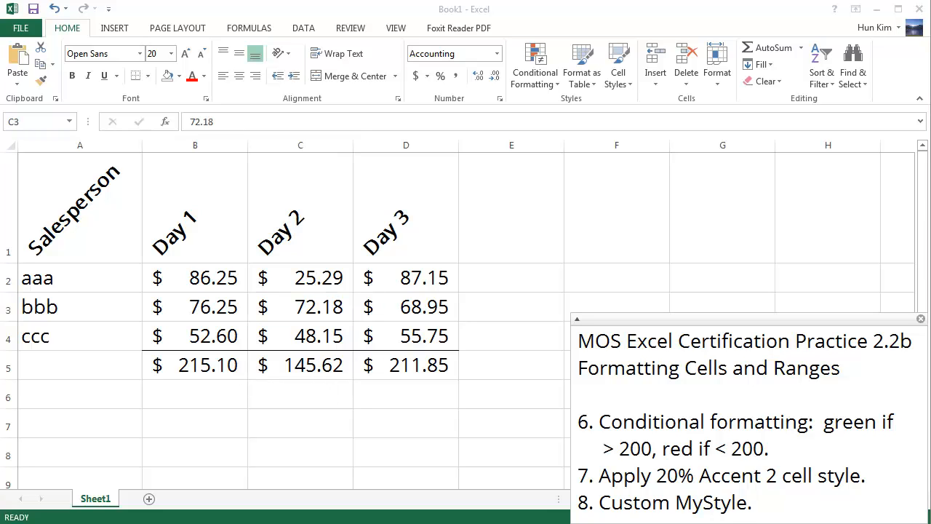
pyautogui.moveTo(300, 376)
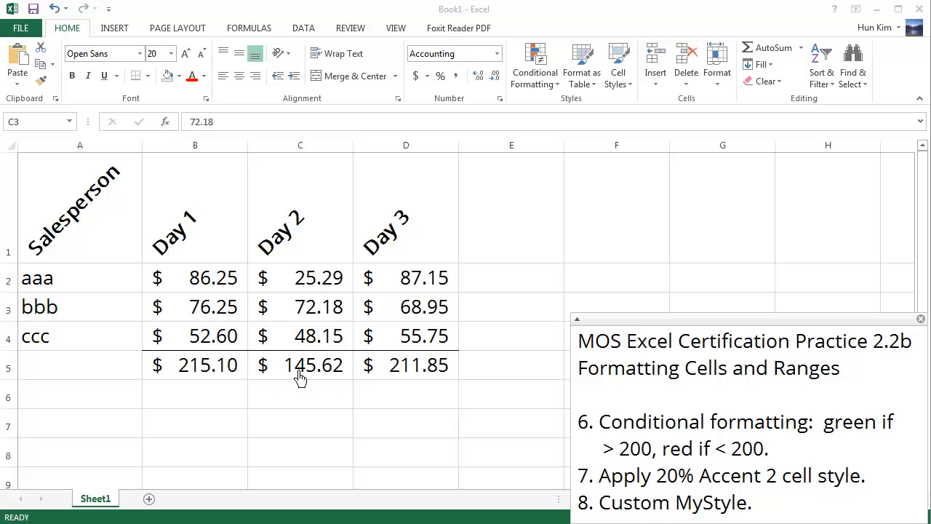
pyautogui.moveTo(373, 384)
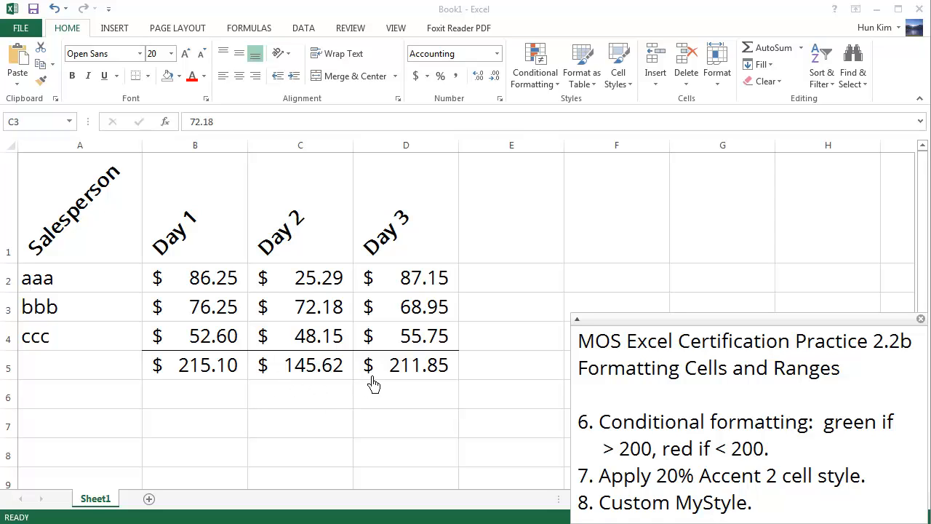
pyautogui.moveTo(658, 444)
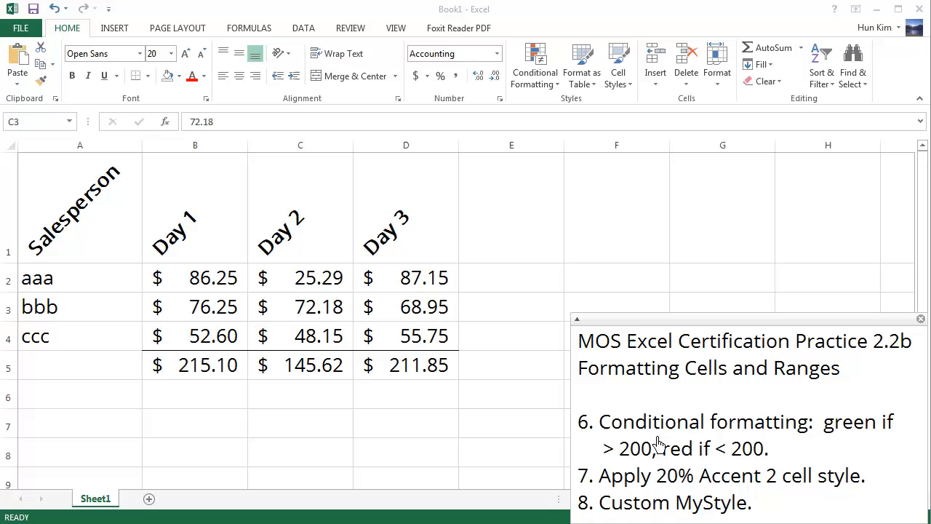
pyautogui.moveTo(469, 285)
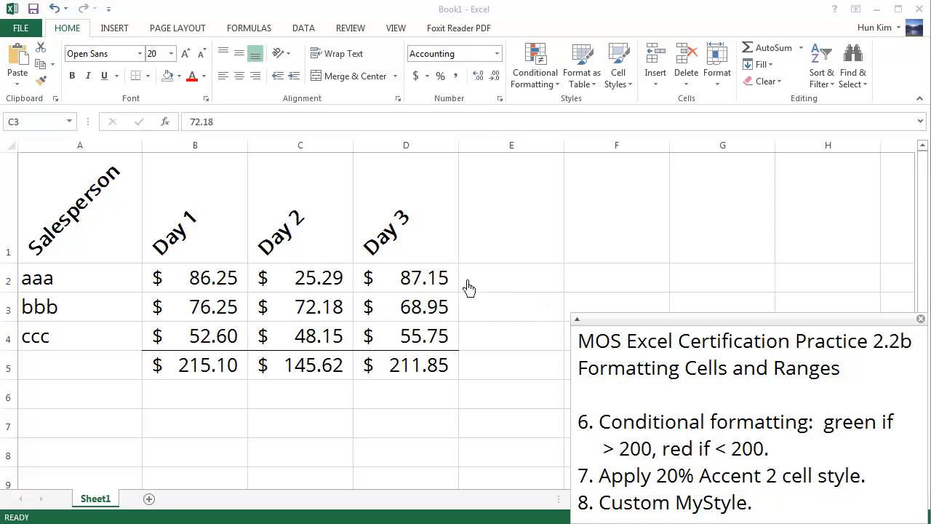
pyautogui.moveTo(504, 318)
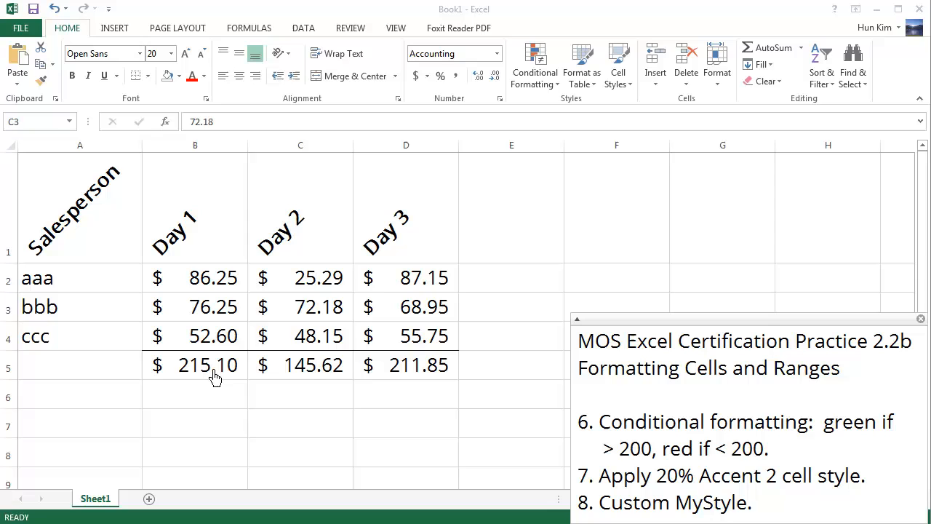
# Start a Highlight Cells Greater Than rule on B5:D5 with threshold 200.
pyautogui.moveTo(195, 363); pyautogui.dragTo(416, 364)
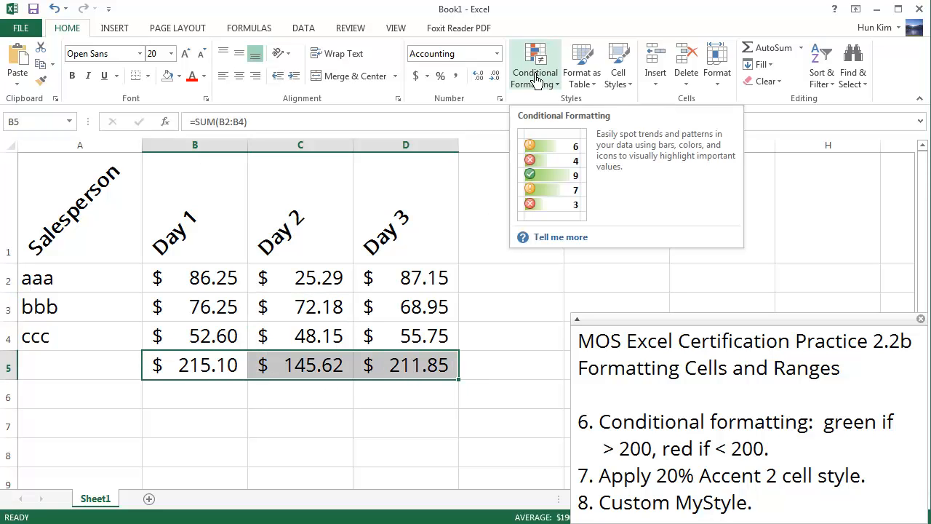
pyautogui.click(535, 66)
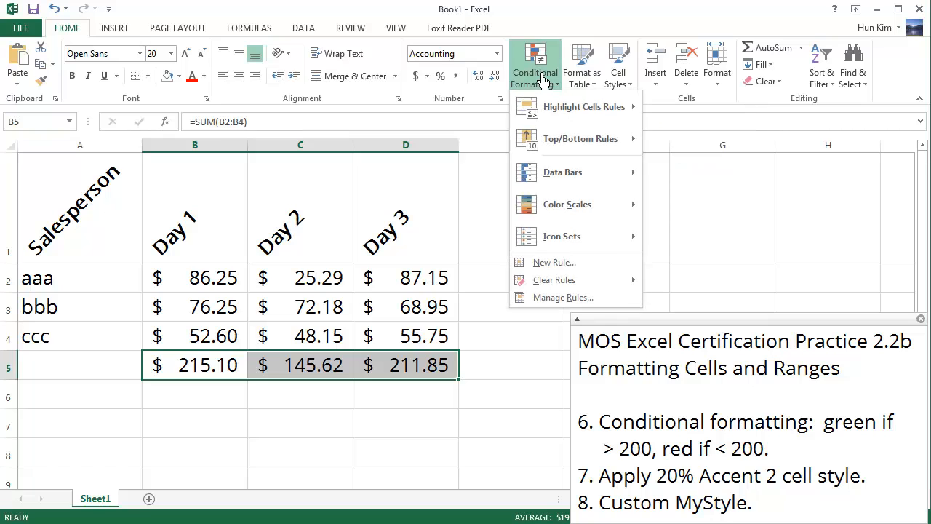
pyautogui.moveTo(585, 106)
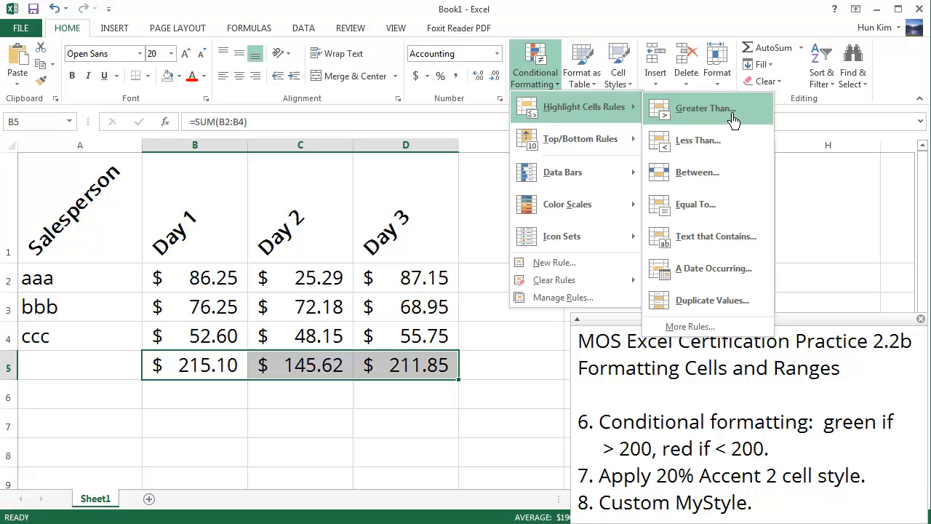
pyautogui.click(704, 107)
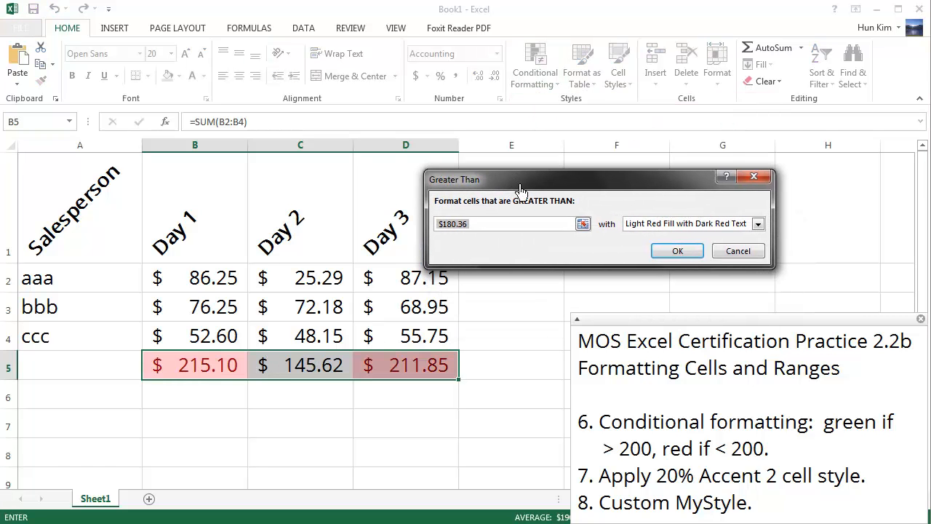
pyautogui.moveTo(524, 179); pyautogui.dragTo(510, 167)
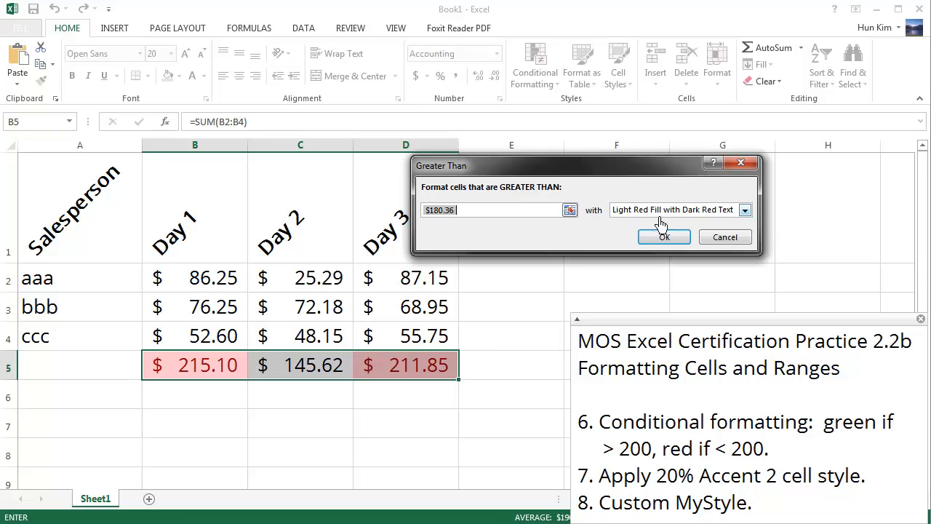
pyautogui.moveTo(503, 227)
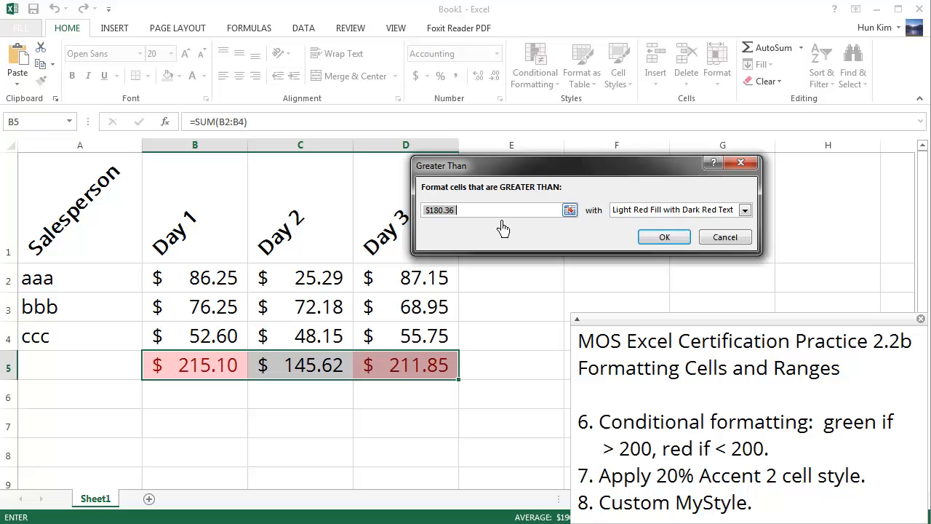
pyautogui.write('200')
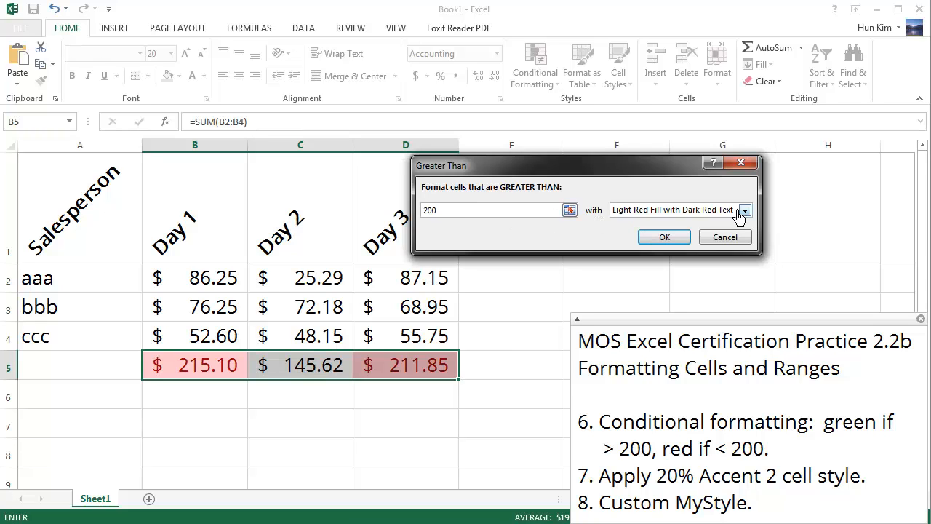
# Set the rule's custom format to a green fill (after first trying red) and apply it.
pyautogui.click(745, 209)
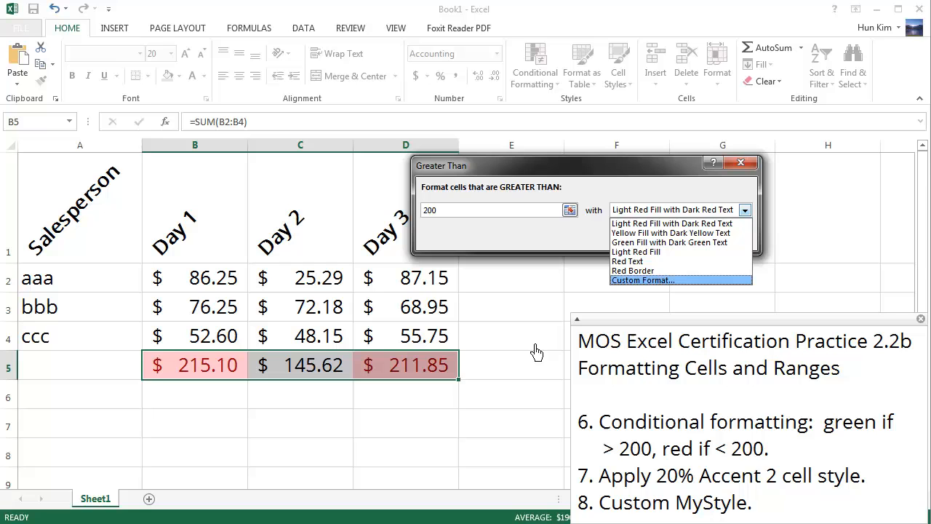
pyautogui.moveTo(658, 292)
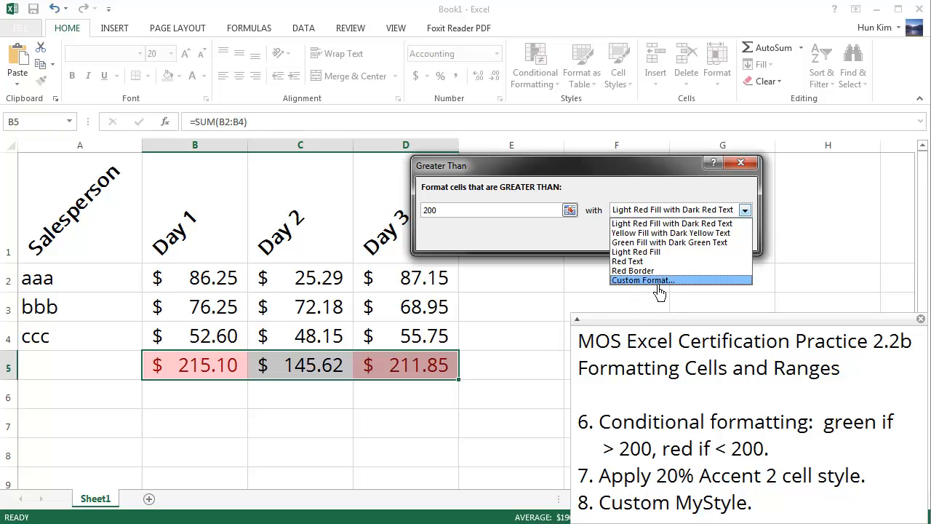
pyautogui.click(643, 279)
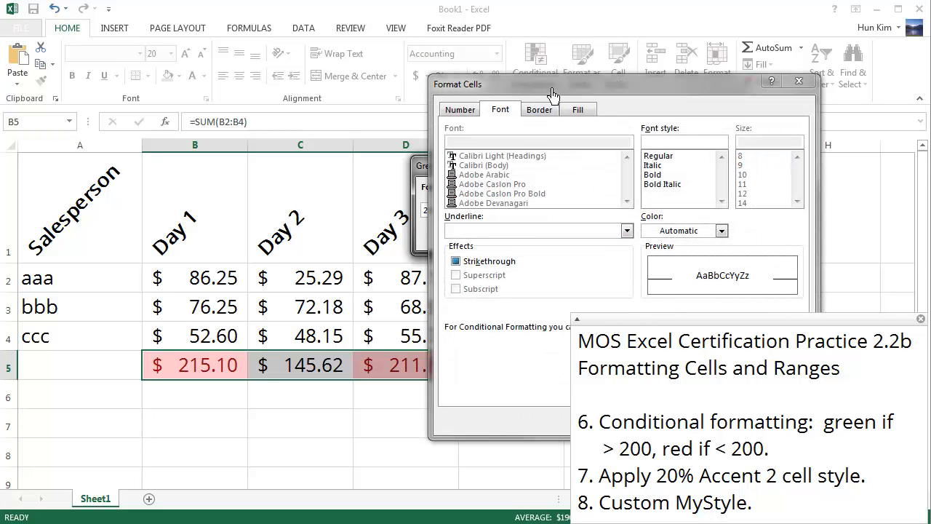
pyautogui.click(578, 111)
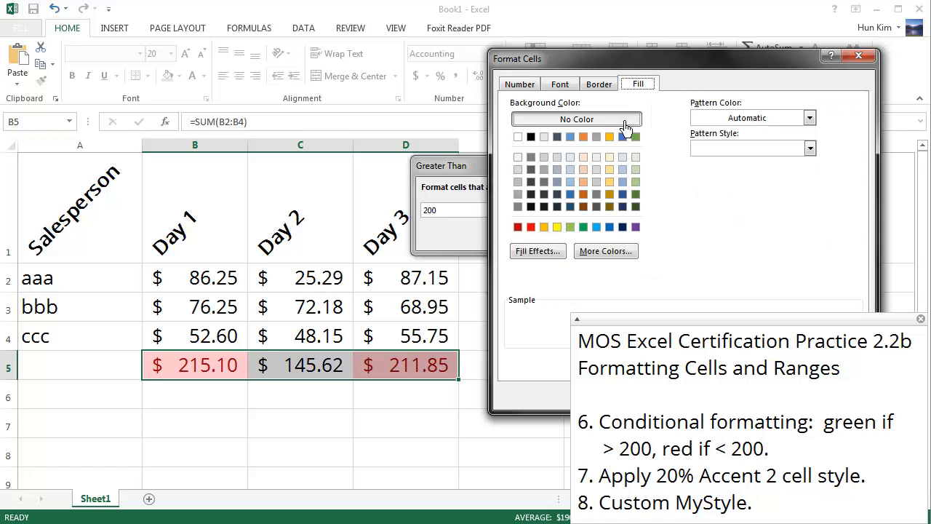
pyautogui.click(530, 227)
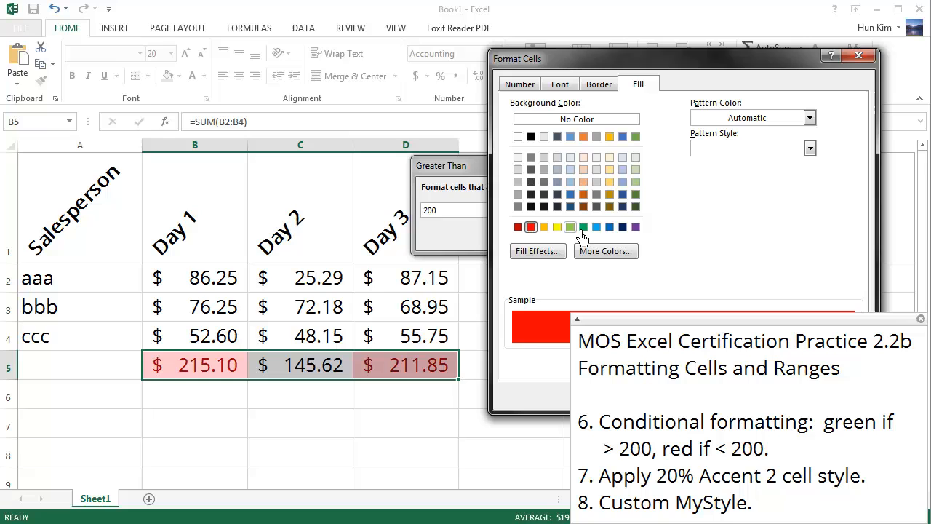
pyautogui.click(605, 251)
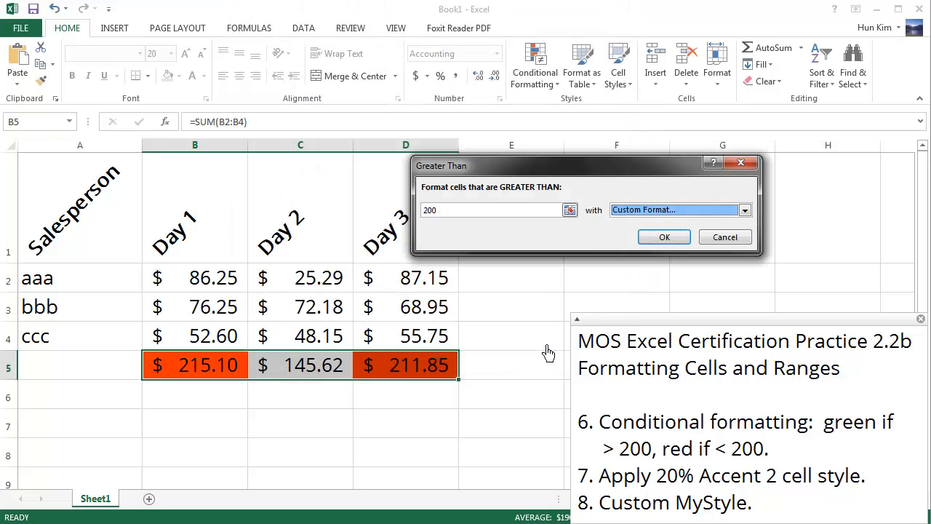
pyautogui.moveTo(550, 349)
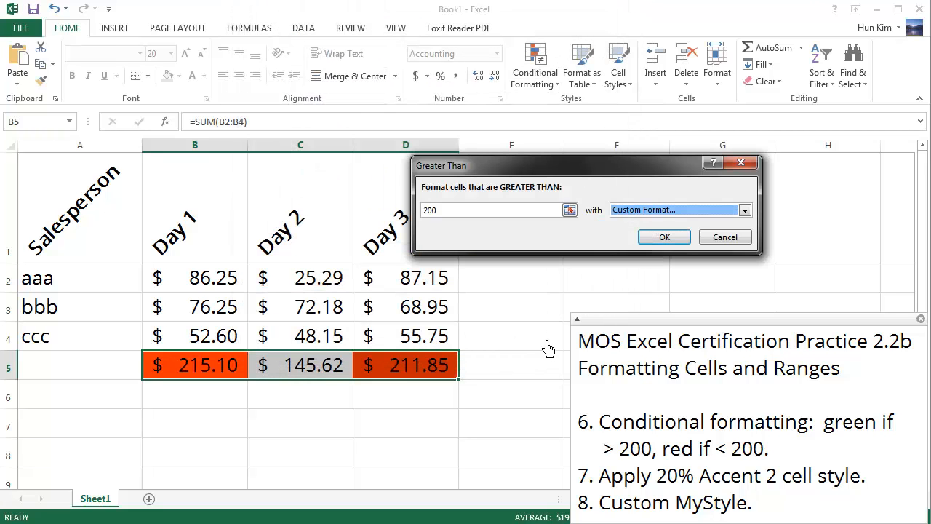
pyautogui.moveTo(712, 484)
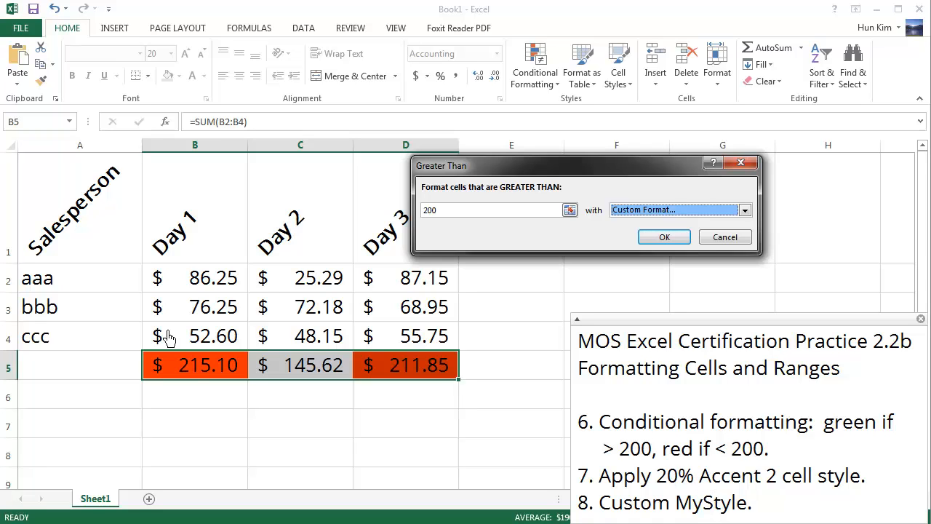
pyautogui.moveTo(664, 236)
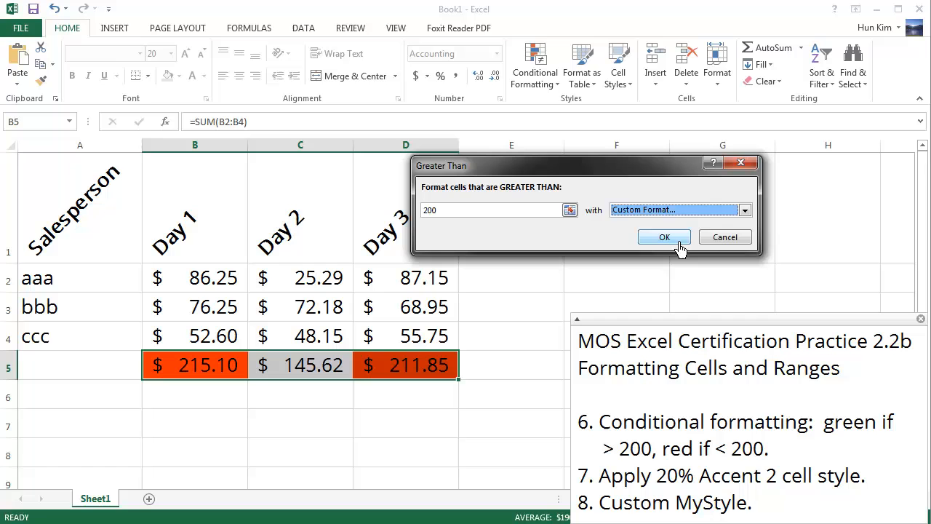
pyautogui.click(678, 210)
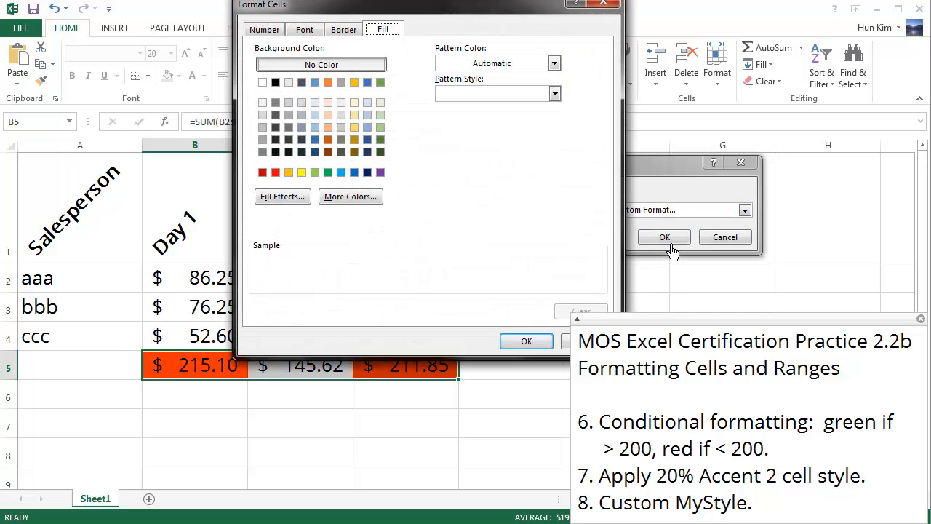
pyautogui.click(315, 172)
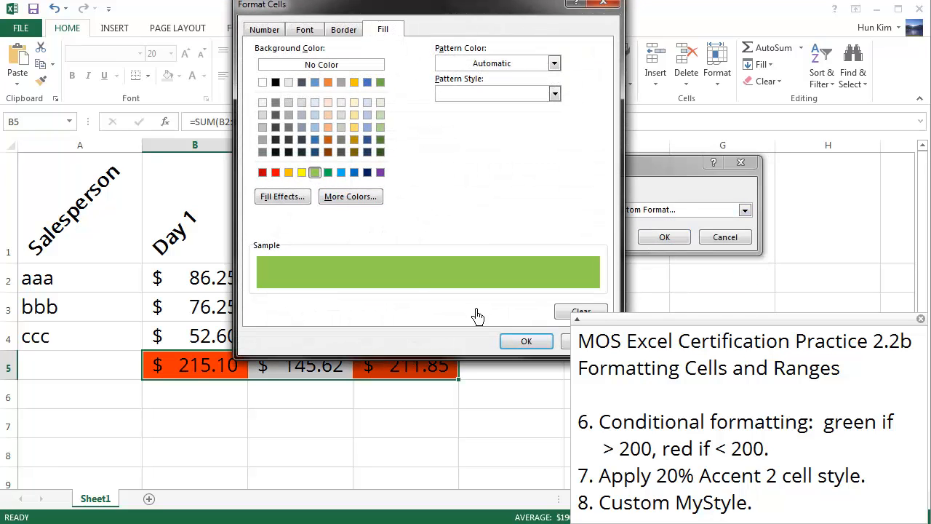
pyautogui.click(527, 341)
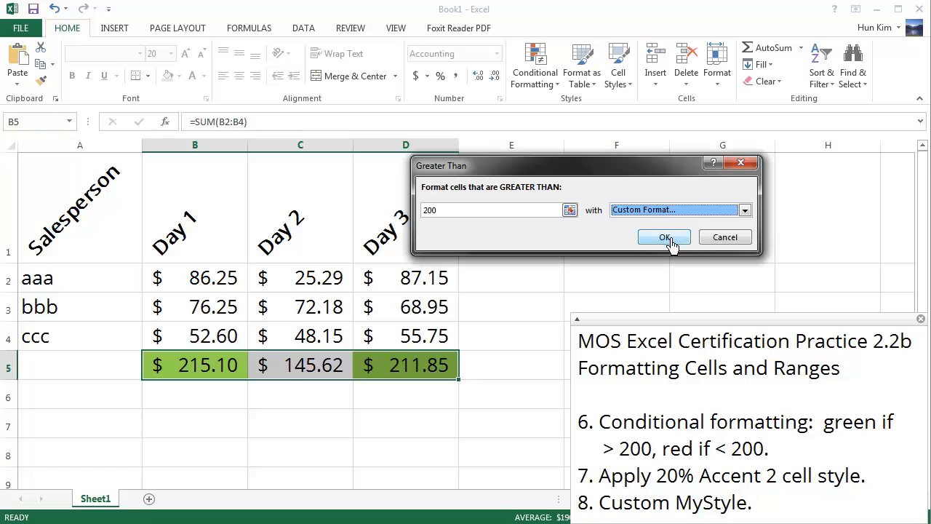
pyautogui.click(664, 236)
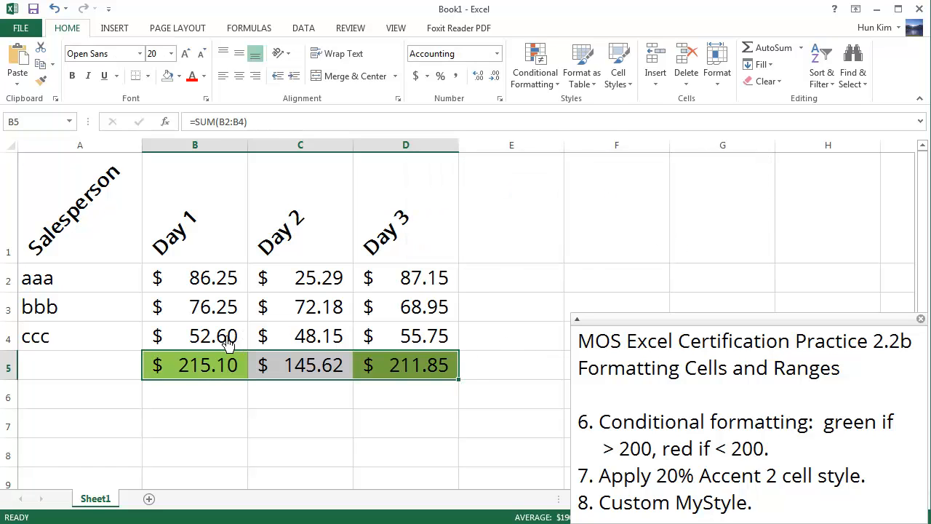
pyautogui.moveTo(536, 66)
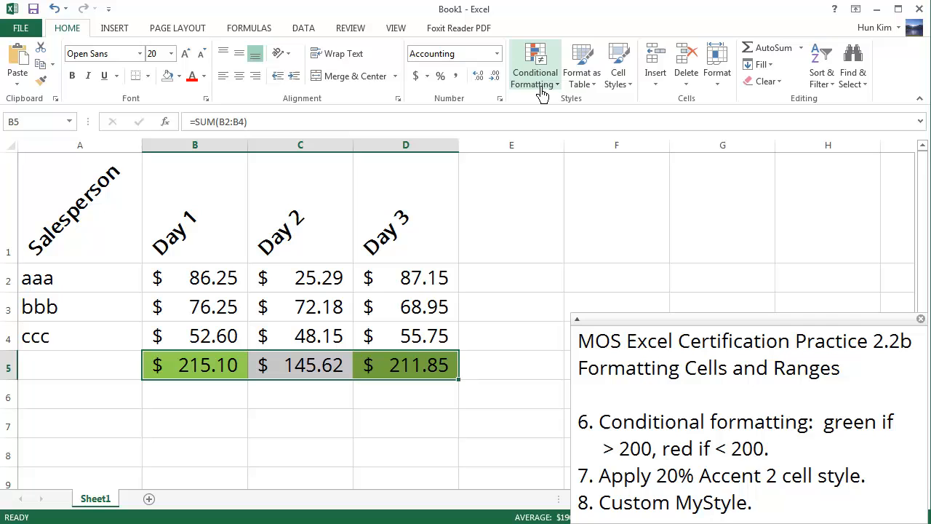
pyautogui.moveTo(184, 367)
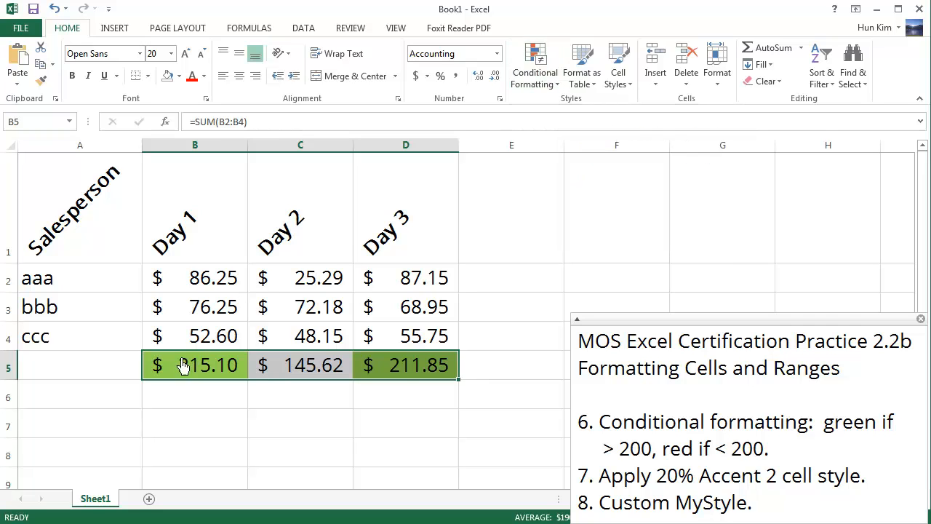
# Add a Less Than 200 rule with a custom orange fill from More Colors.
pyautogui.click(536, 65)
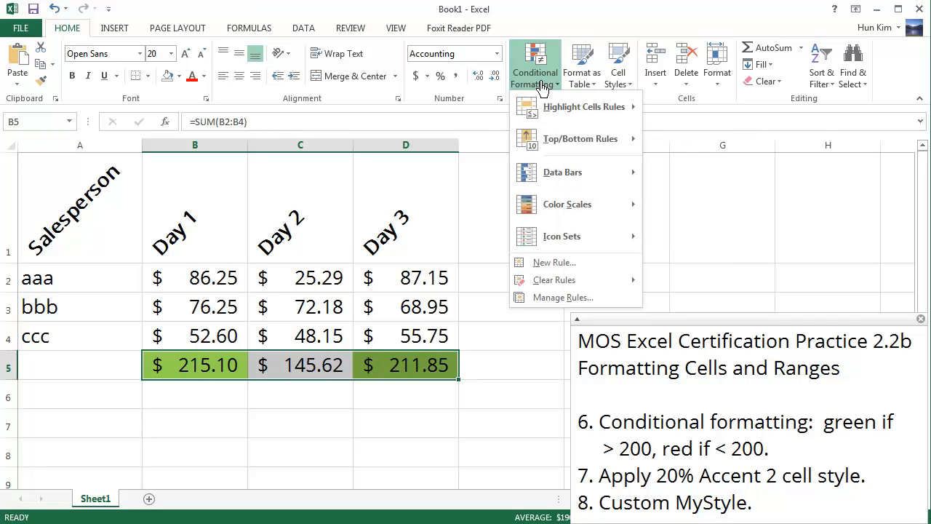
pyautogui.moveTo(585, 106)
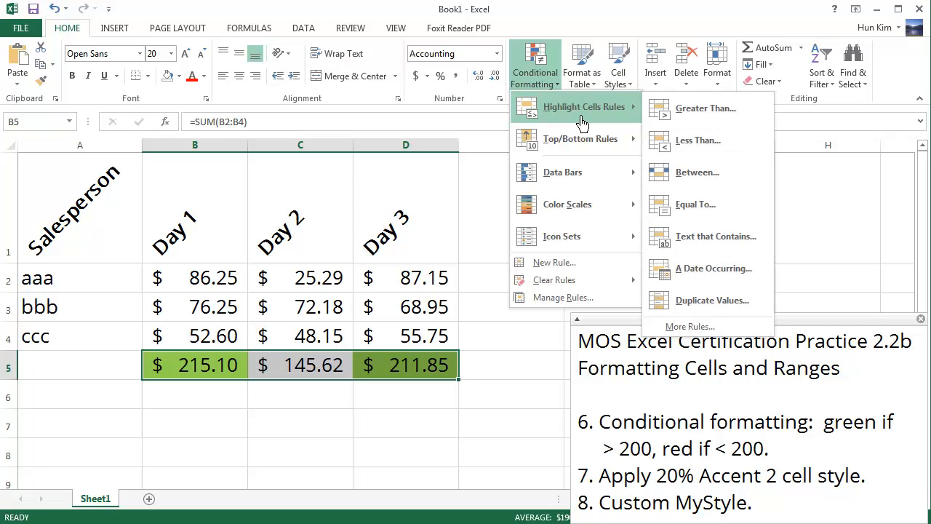
pyautogui.click(699, 140)
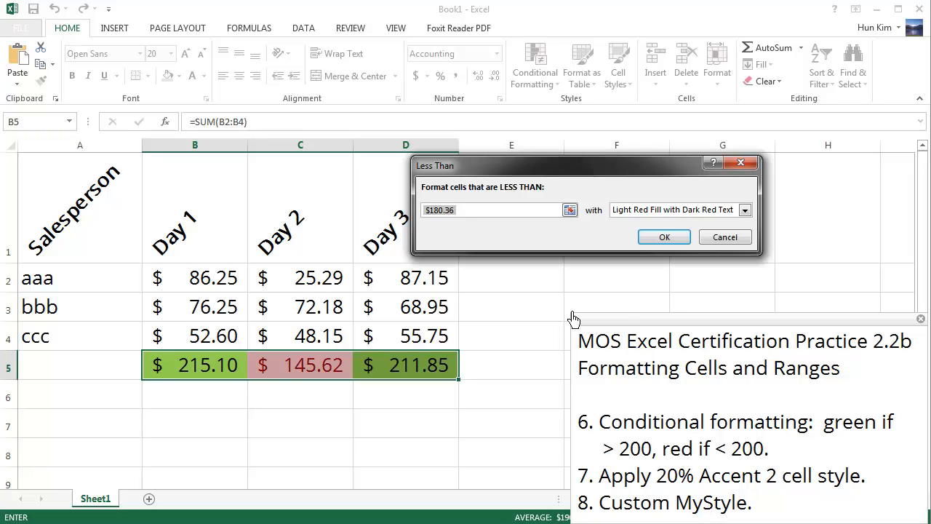
pyautogui.write('200')
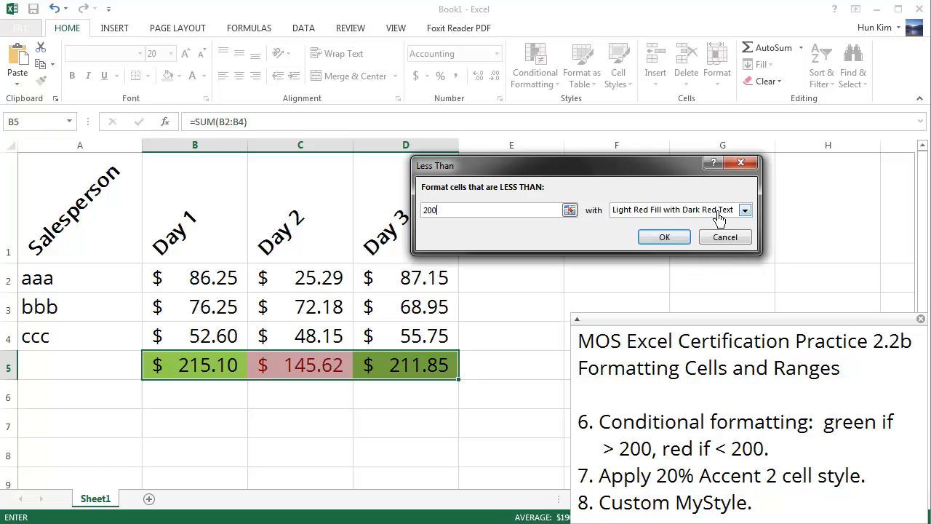
pyautogui.click(745, 209)
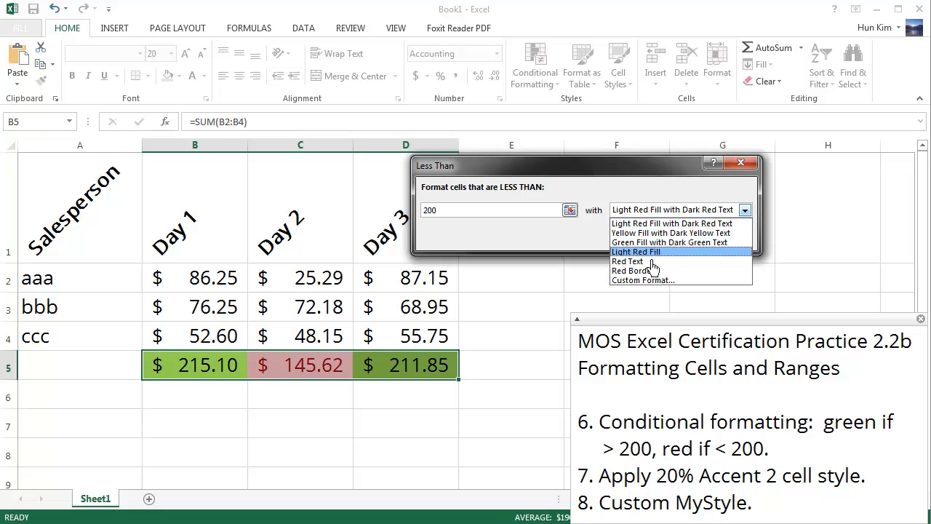
pyautogui.moveTo(653, 280)
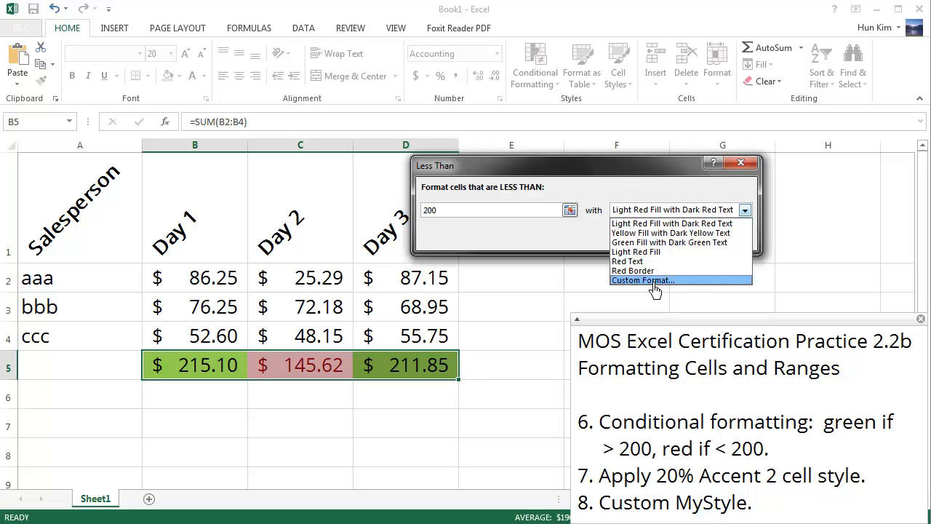
pyautogui.click(643, 279)
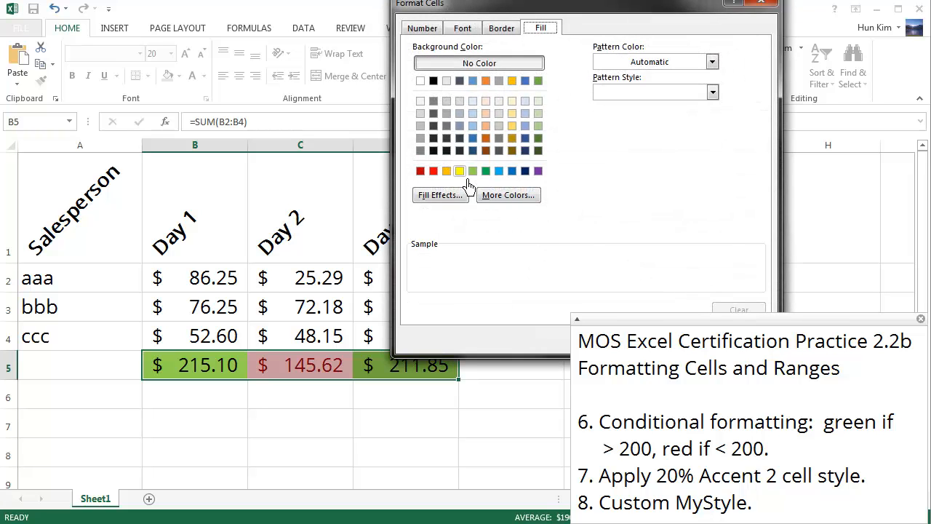
pyautogui.click(508, 195)
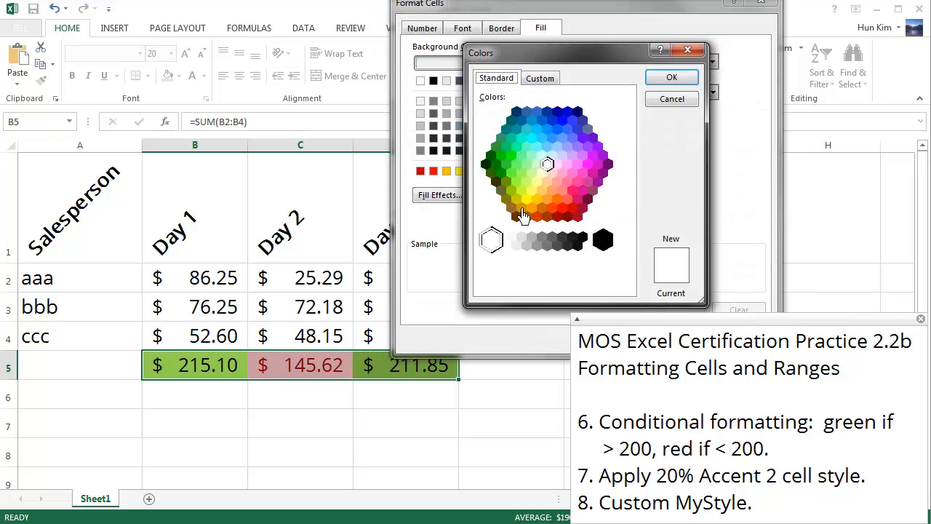
pyautogui.click(556, 198)
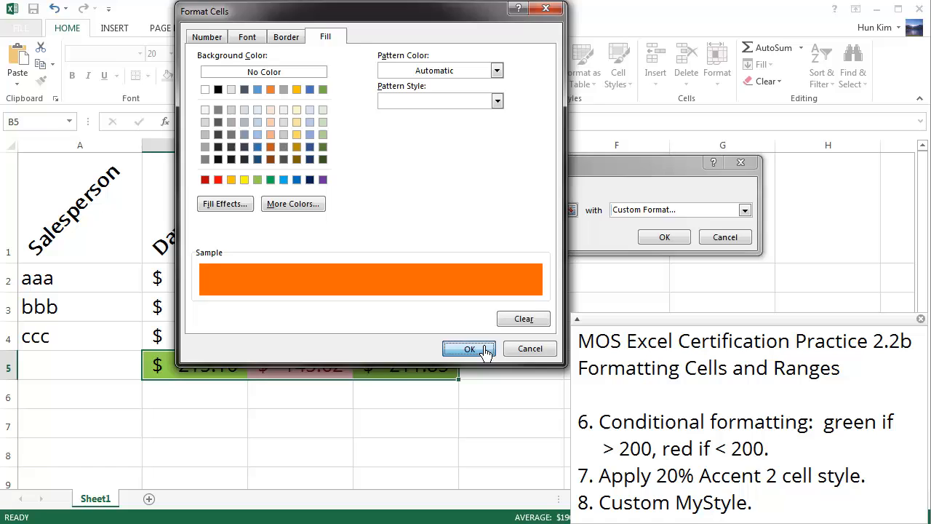
pyautogui.click(469, 350)
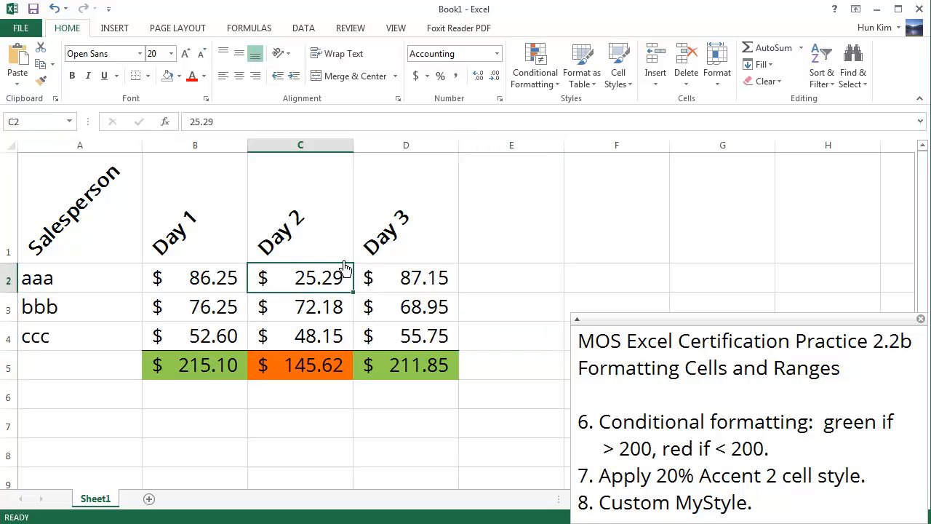
pyautogui.moveTo(285, 293)
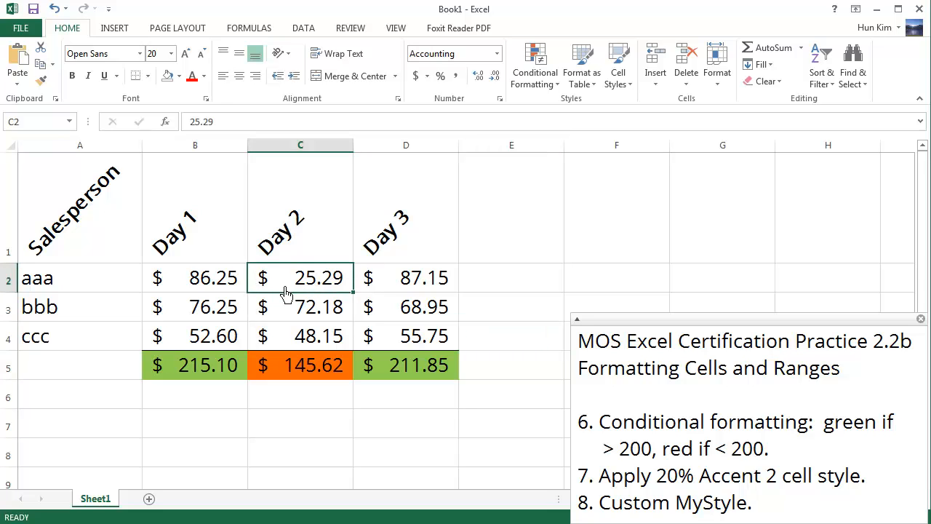
# Enter 90.25 for aaa and 17.17 for bbb in Day 2, watching the total recolour.
pyautogui.write('90.')
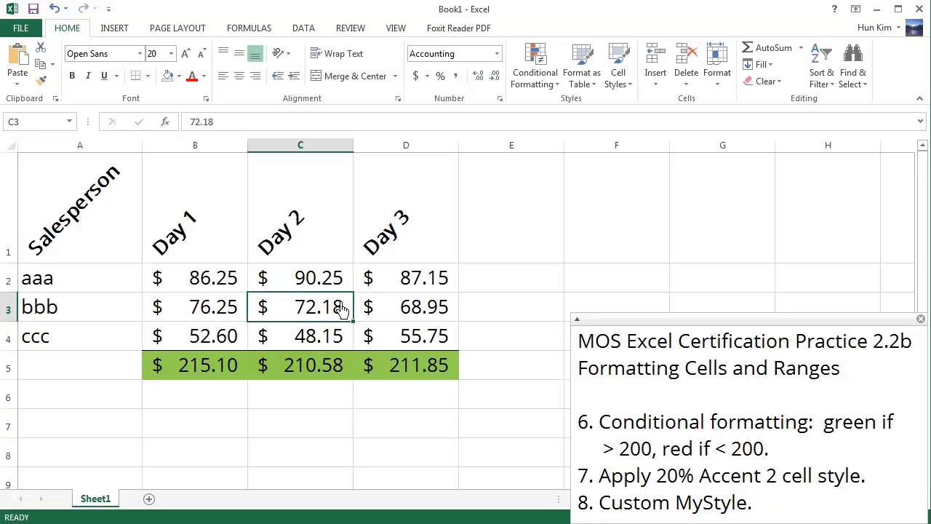
pyautogui.write('17')
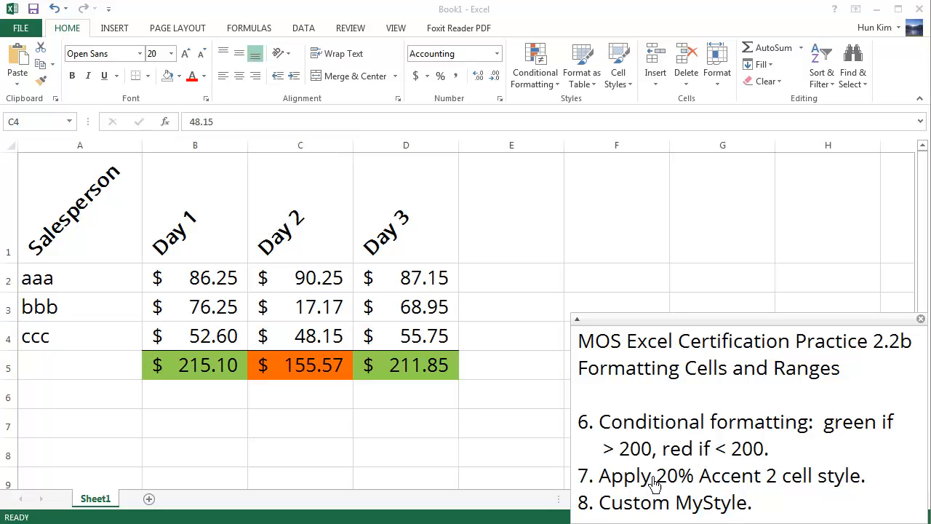
pyautogui.click(300, 335)
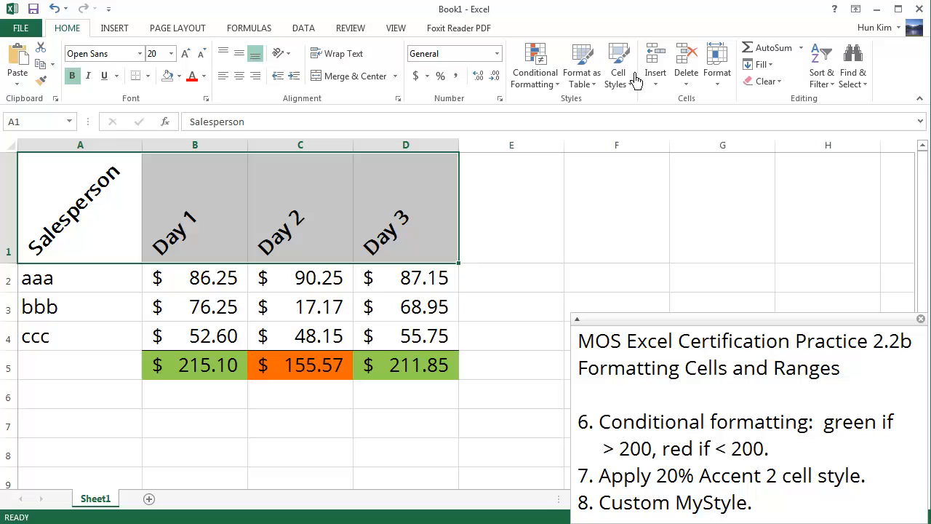
pyautogui.moveTo(617, 65)
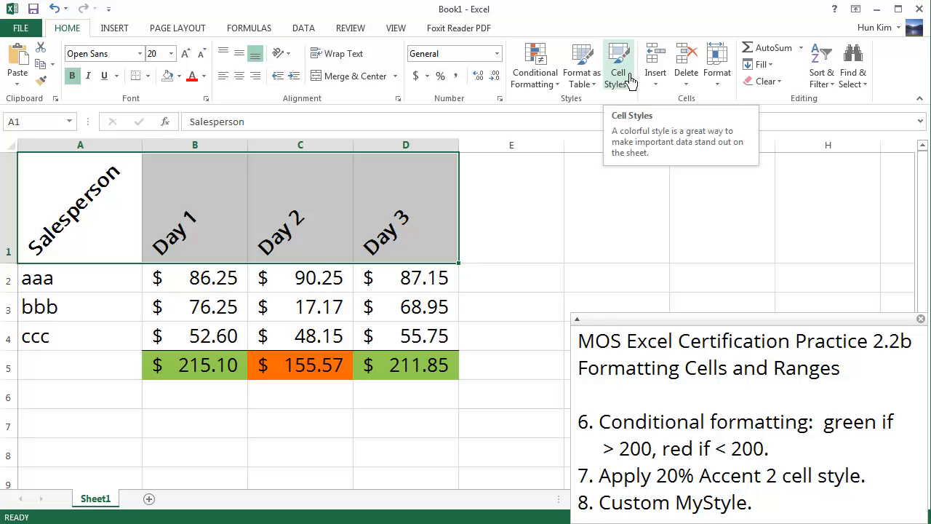
# Apply built-in Cell Styles to the header row A1:D1.
pyautogui.click(617, 66)
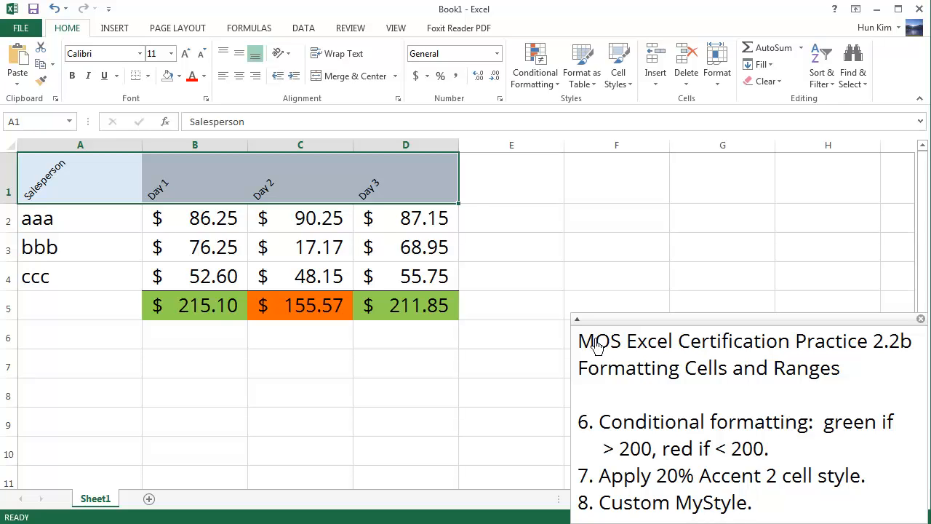
pyautogui.click(618, 65)
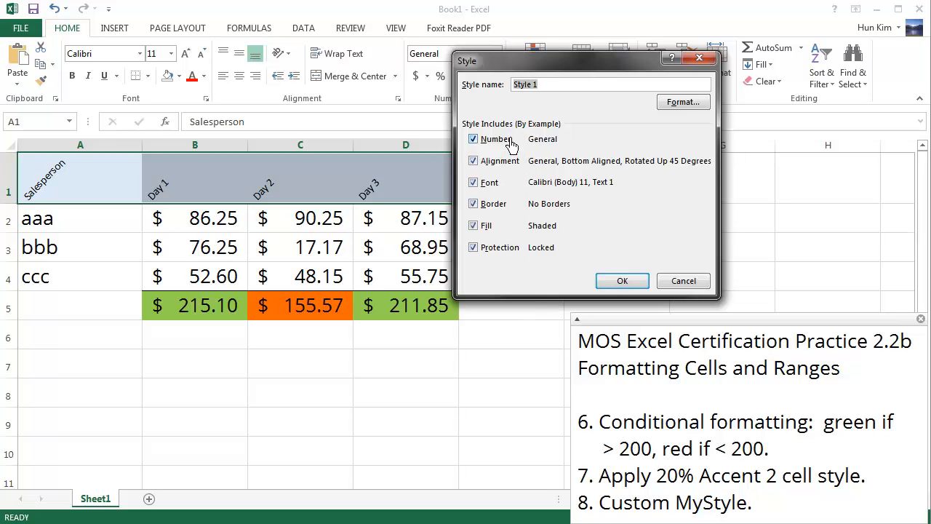
# Name the new cell style MyStyle and bring up its Format settings.
pyautogui.write('M')
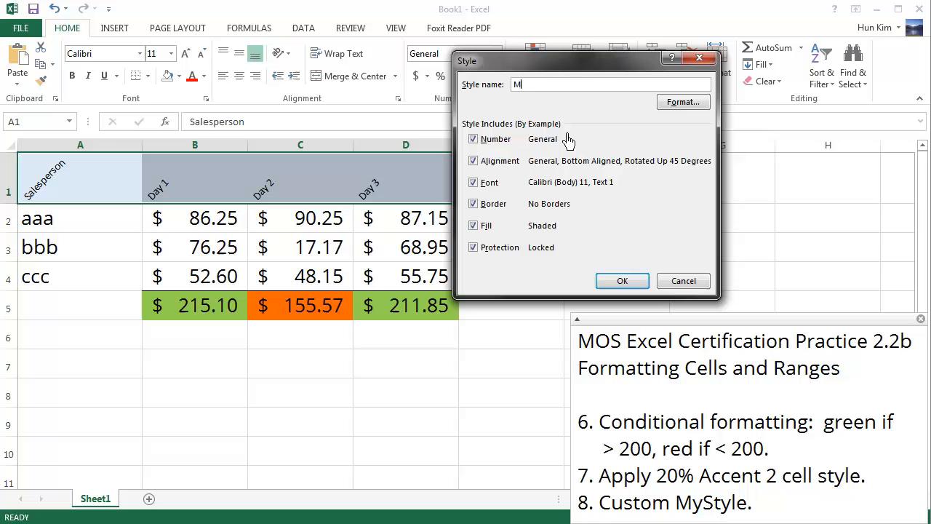
pyautogui.write('yStyle')
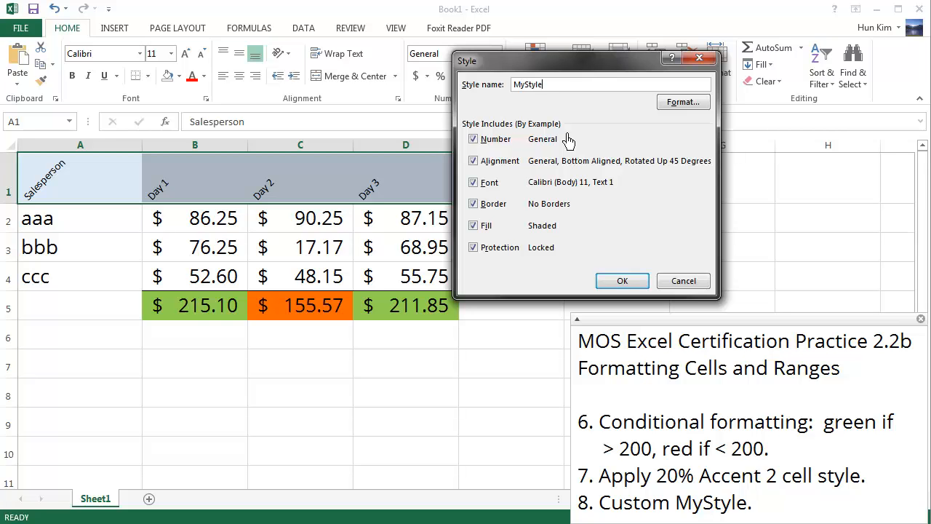
pyautogui.click(681, 102)
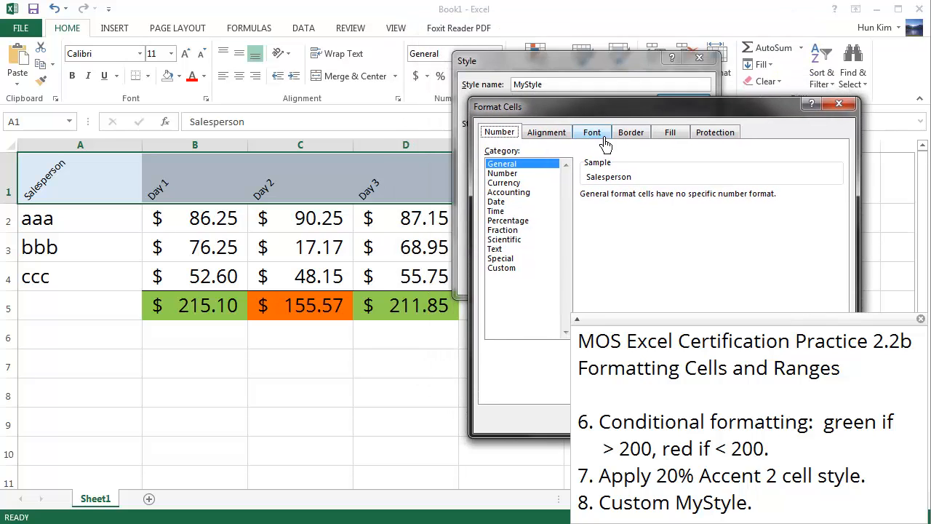
# Set MyStyle's font to Comic Sans MS, Italic, size 20.
pyautogui.click(591, 131)
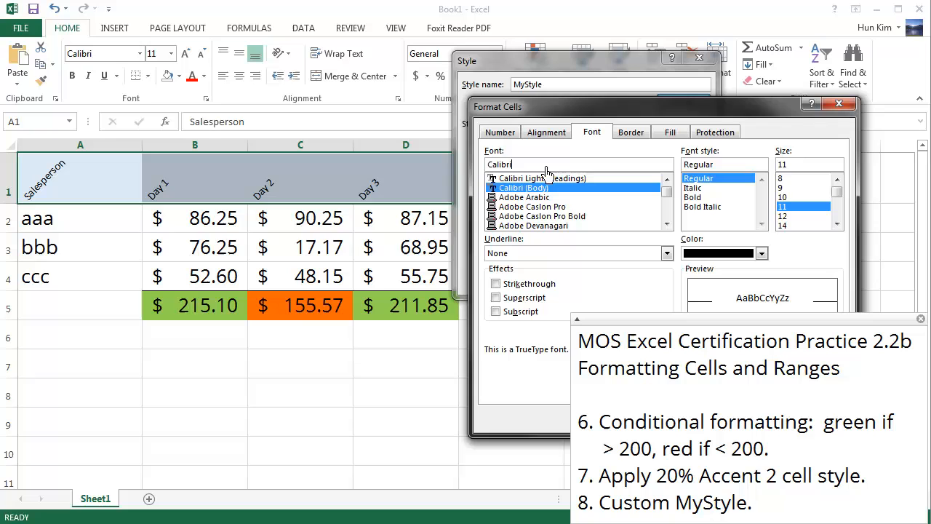
pyautogui.write('comi')
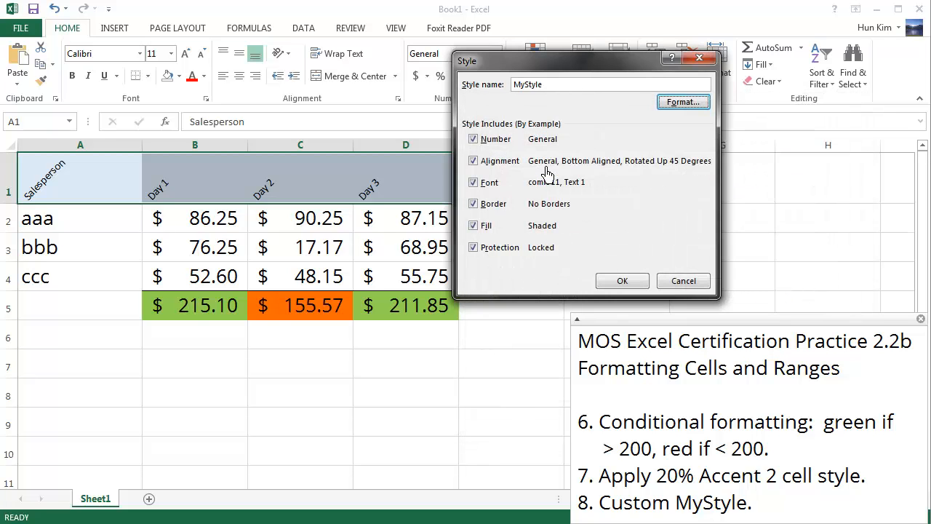
pyautogui.click(683, 102)
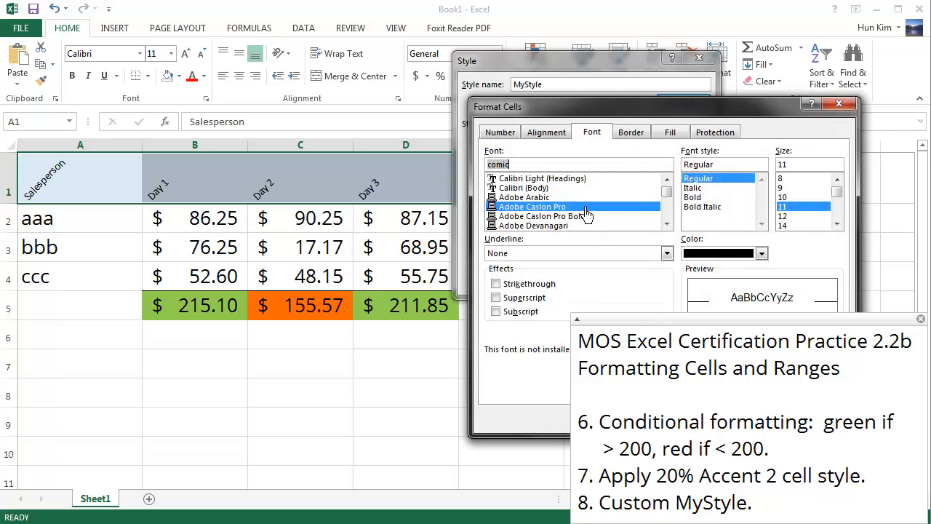
pyautogui.click(540, 224)
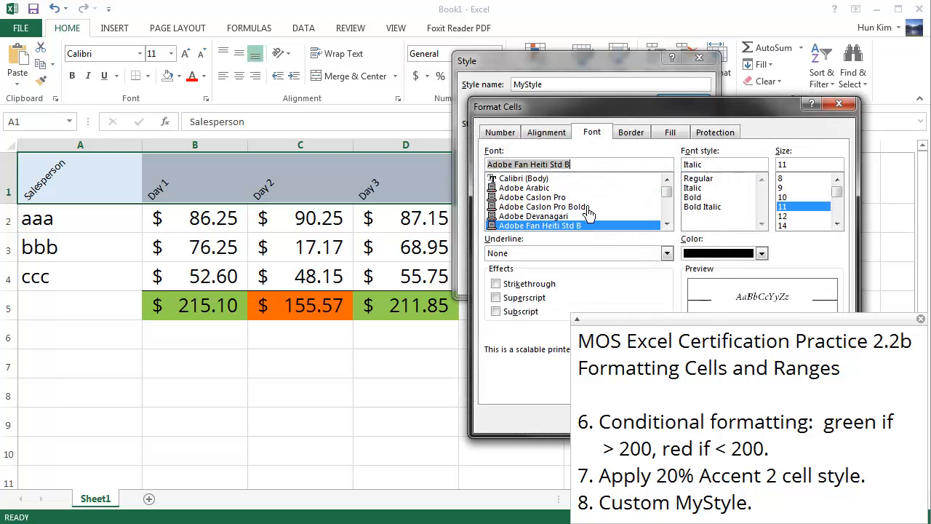
pyautogui.write('comi')
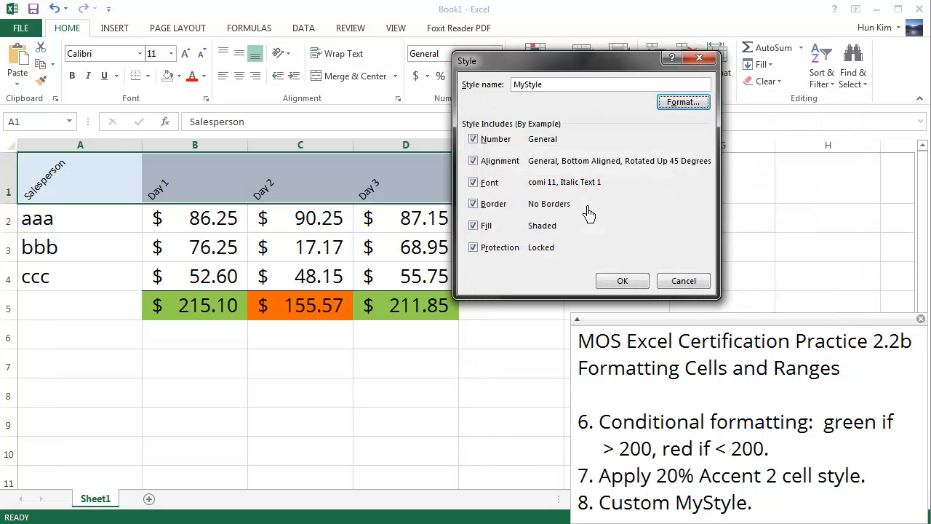
pyautogui.click(682, 102)
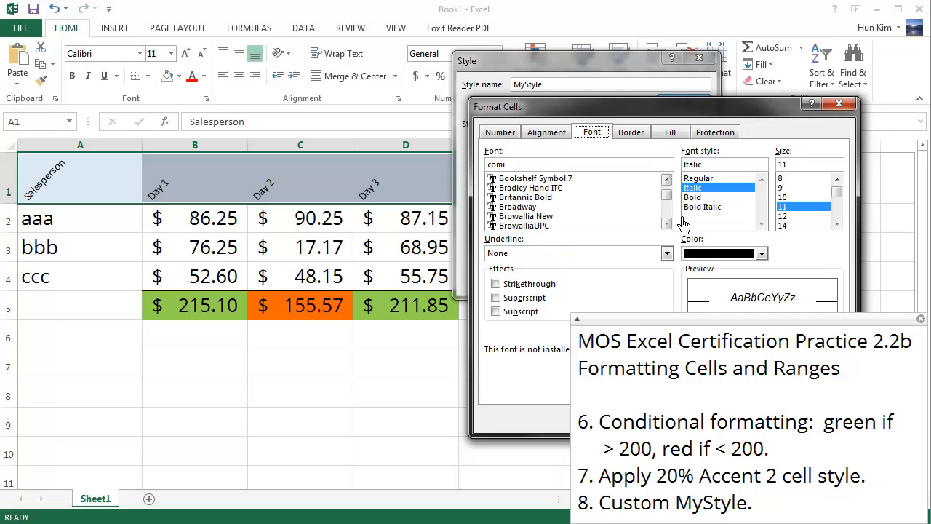
pyautogui.click(527, 226)
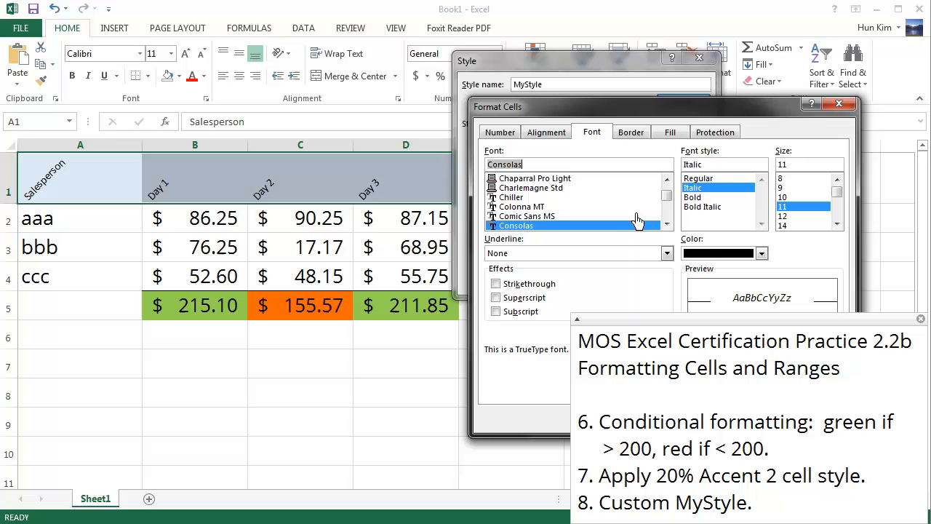
pyautogui.click(527, 207)
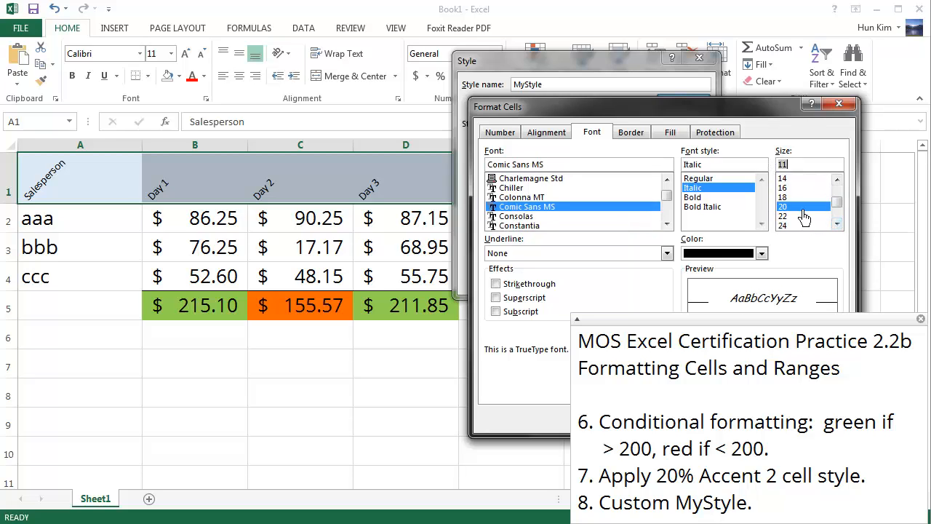
pyautogui.click(783, 207)
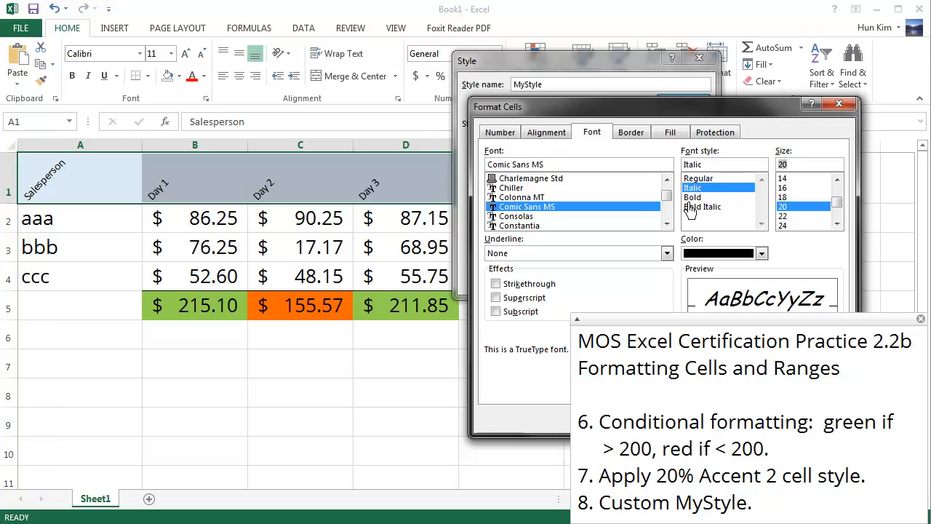
pyautogui.click(762, 253)
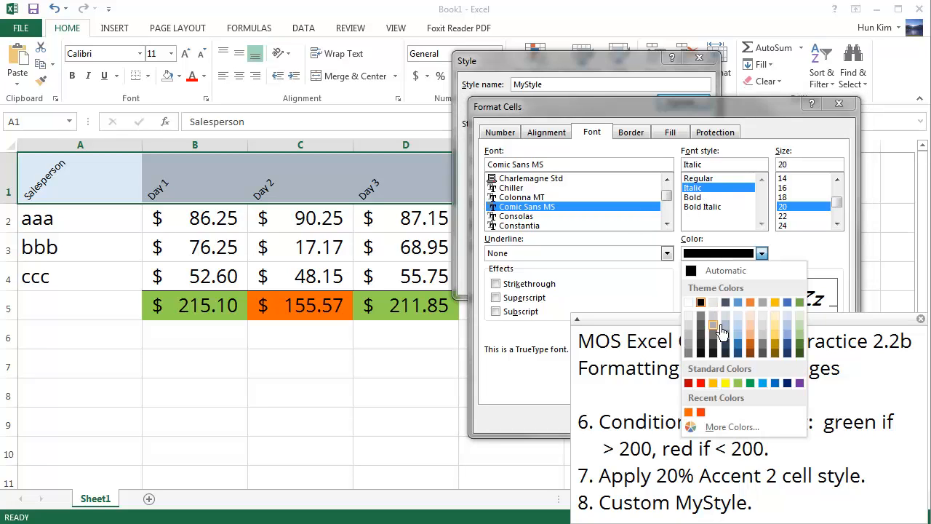
# Give MyStyle purple text and a yellow fill, then confirm the style.
pyautogui.click(713, 326)
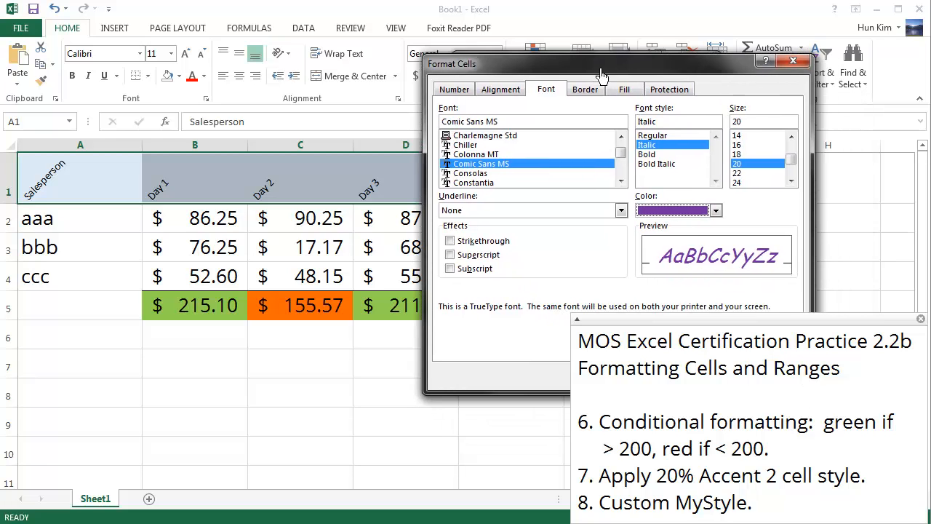
pyautogui.click(623, 89)
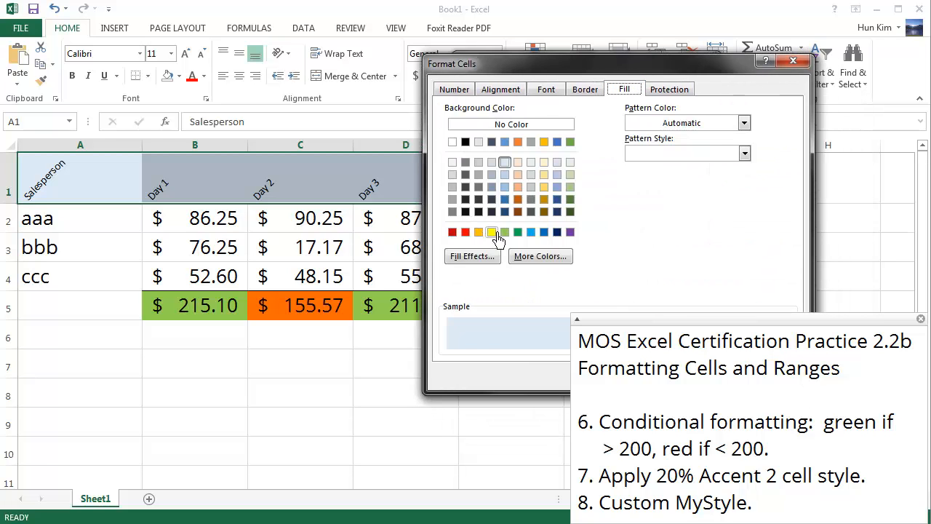
pyautogui.click(492, 232)
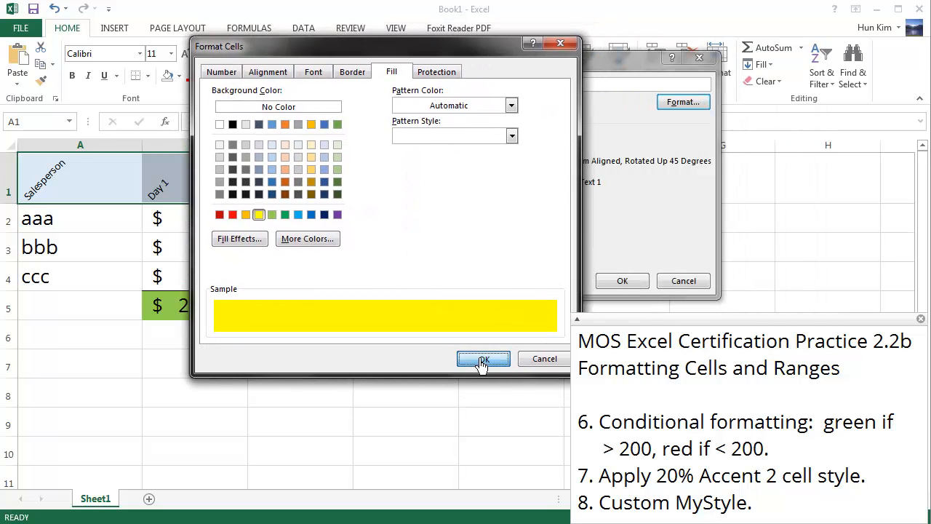
pyautogui.click(483, 358)
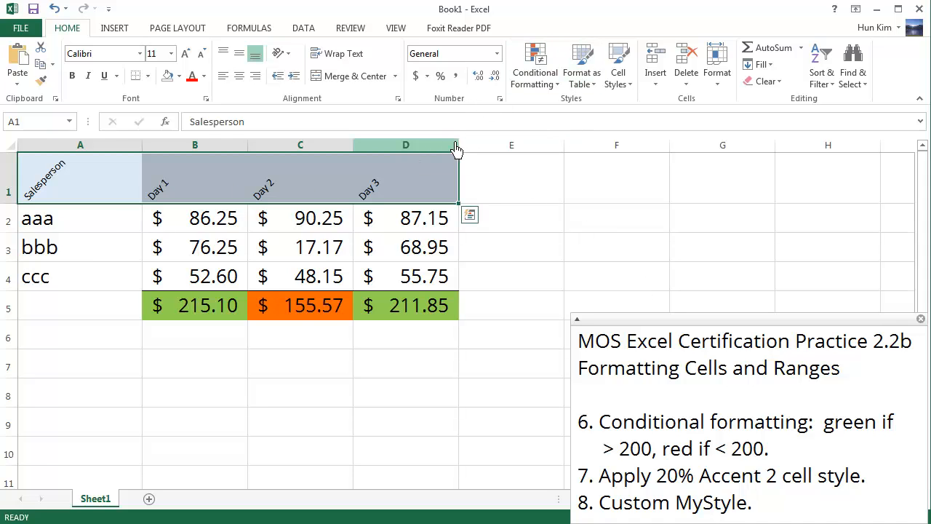
# Apply the custom MyStyle to header A1:D1, then select the blue MyStyle2 cell F1.
pyautogui.click(617, 66)
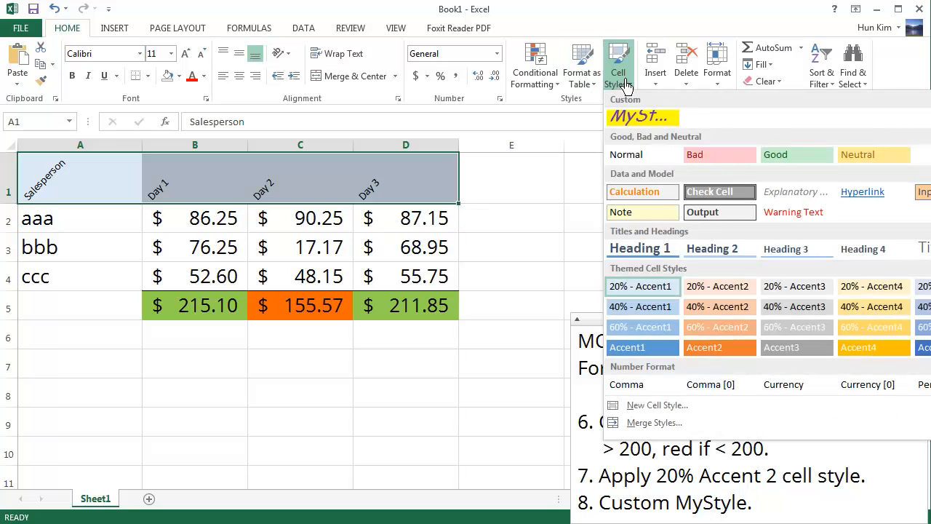
pyautogui.click(641, 116)
pyautogui.write('MyStyle2')
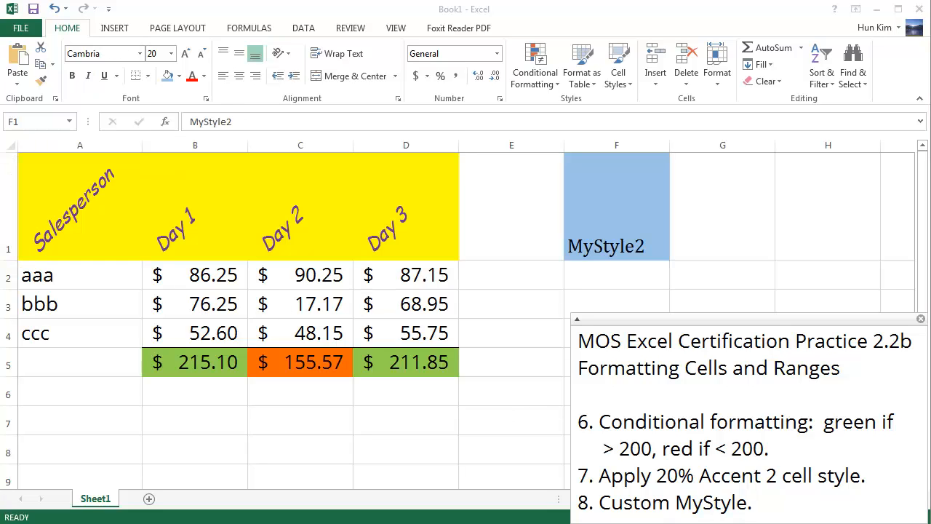
pyautogui.click(617, 206)
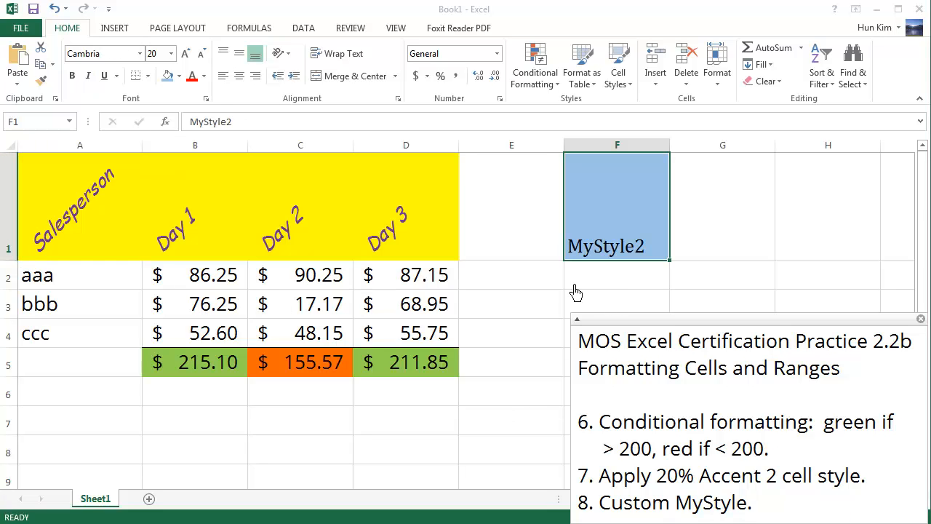
pyautogui.moveTo(553, 212)
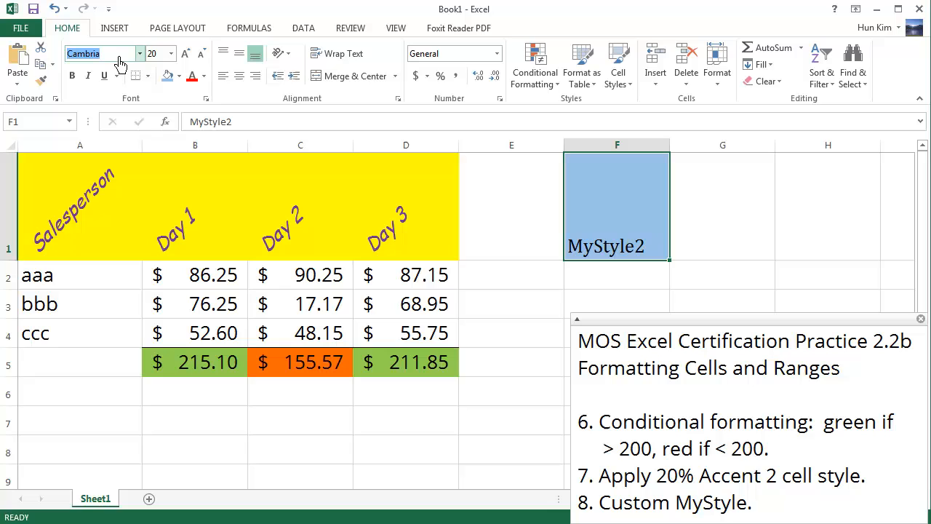
# Fill F1 green and save its formatting as a new cell style named MyStyle2.
pyautogui.click(180, 76)
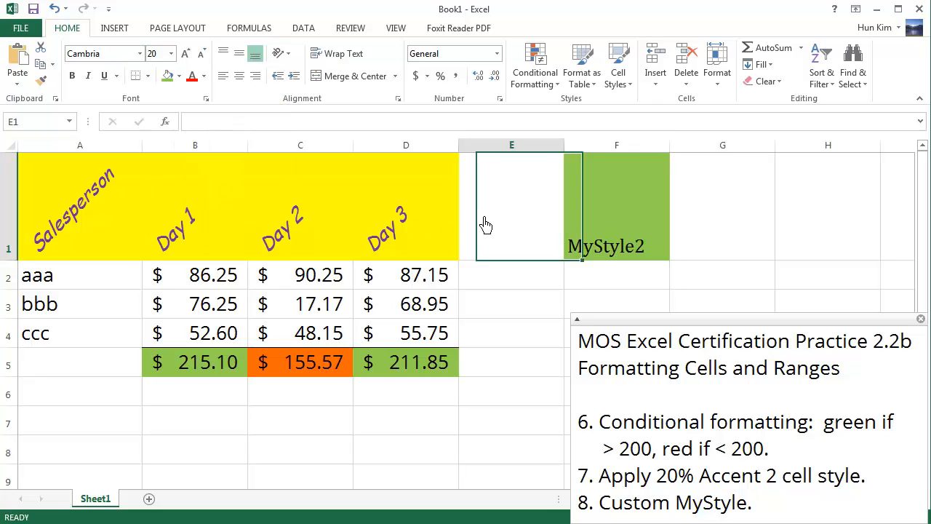
pyautogui.click(617, 207)
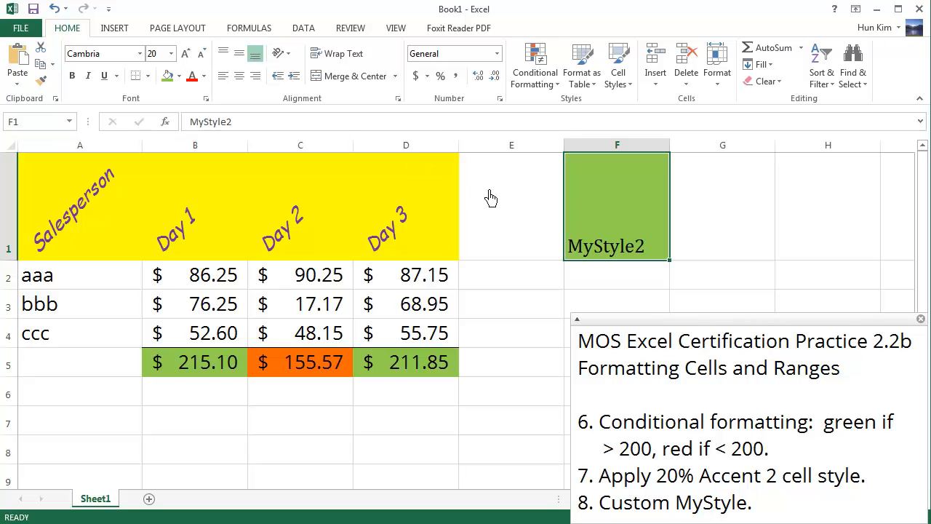
pyautogui.click(617, 66)
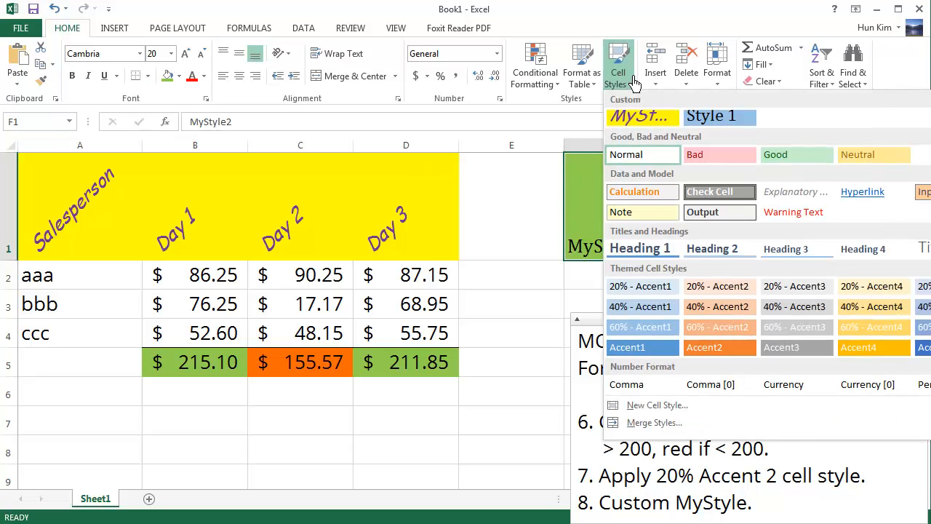
pyautogui.click(657, 404)
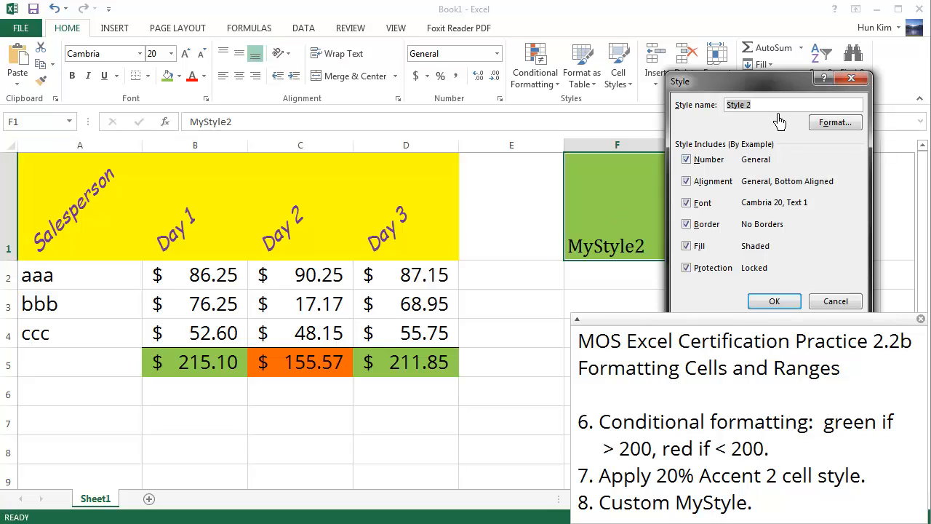
pyautogui.write('MyS')
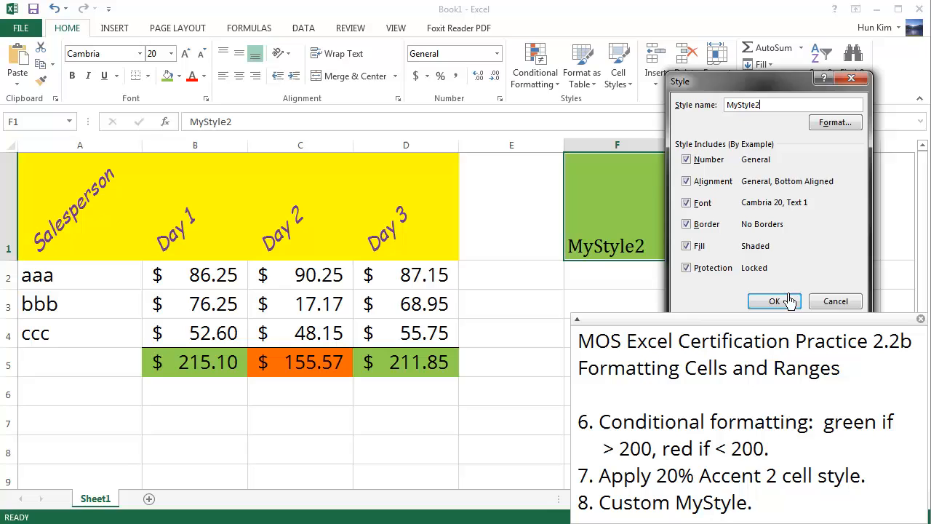
pyautogui.click(774, 302)
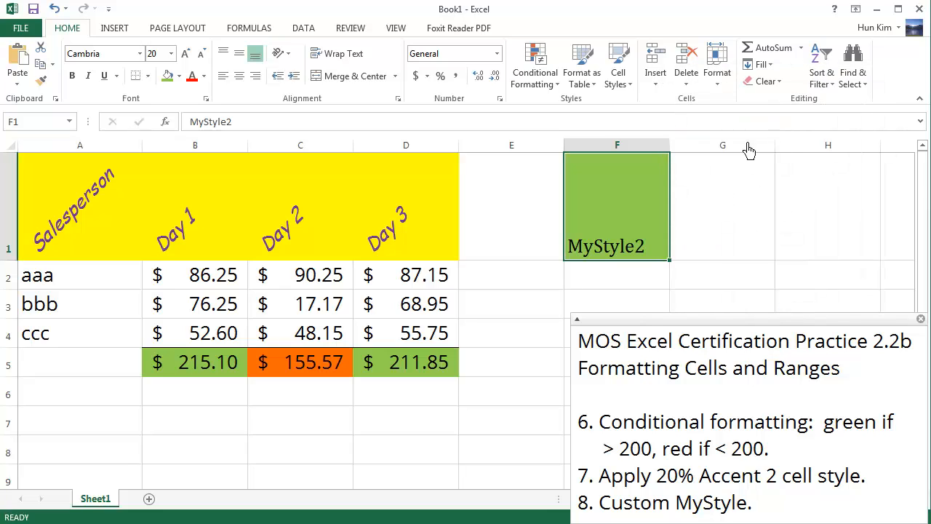
pyautogui.moveTo(109, 227)
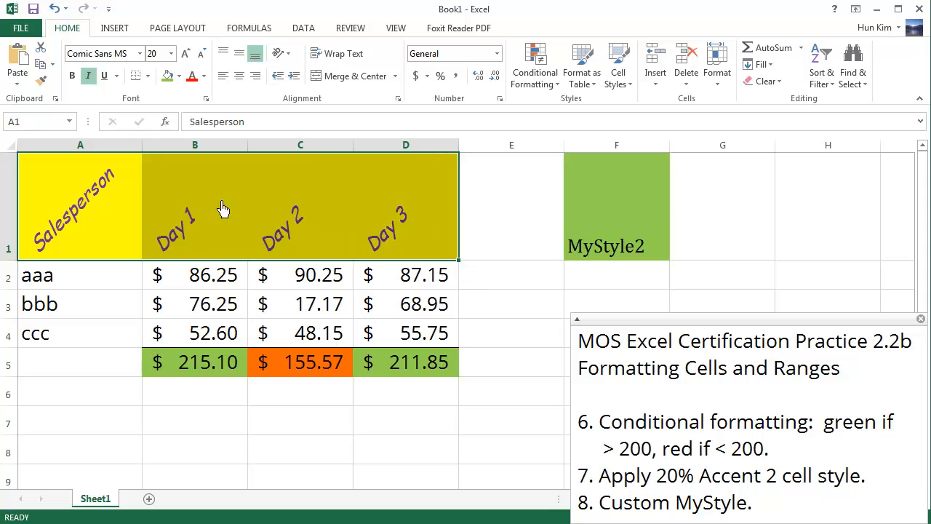
# Apply MyStyle2 to header A1:D1, giving green fill and Cambria 20 text.
pyautogui.click(617, 65)
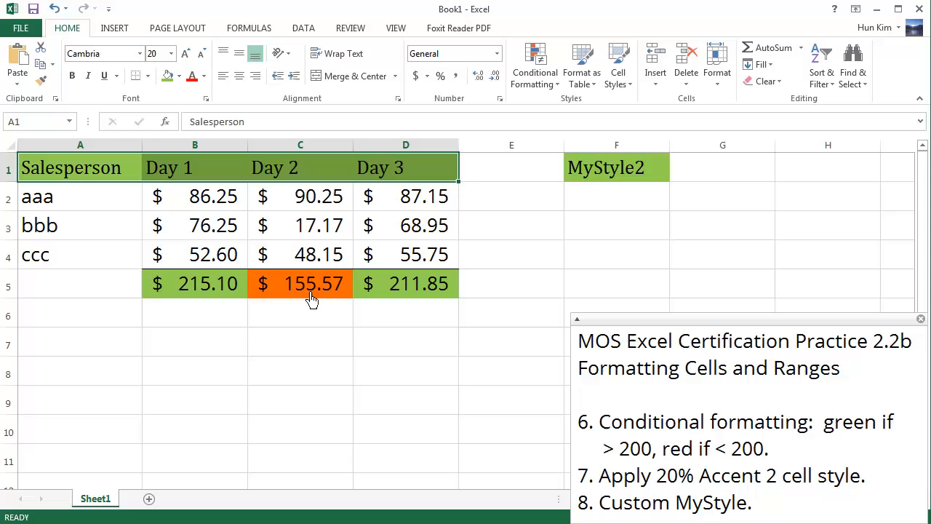
pyautogui.moveTo(265, 320)
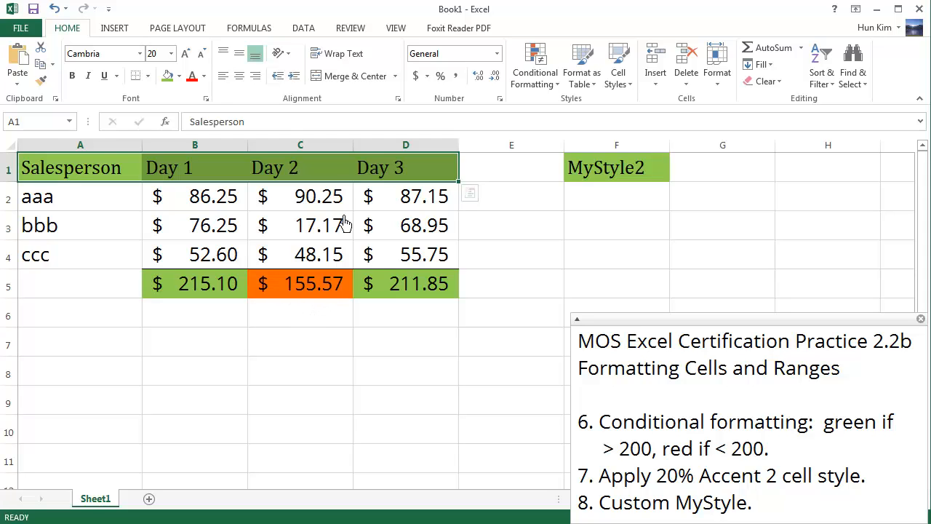
pyautogui.moveTo(306, 224)
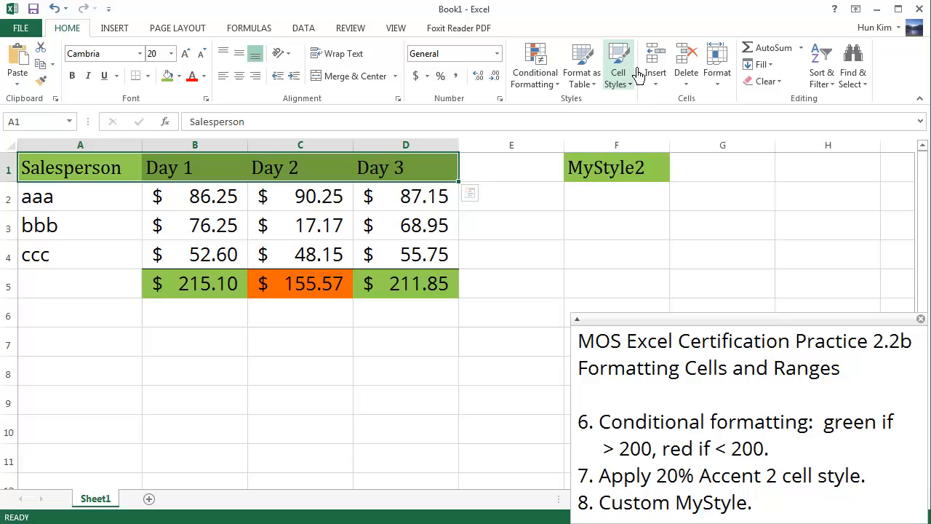
pyautogui.moveTo(617, 65)
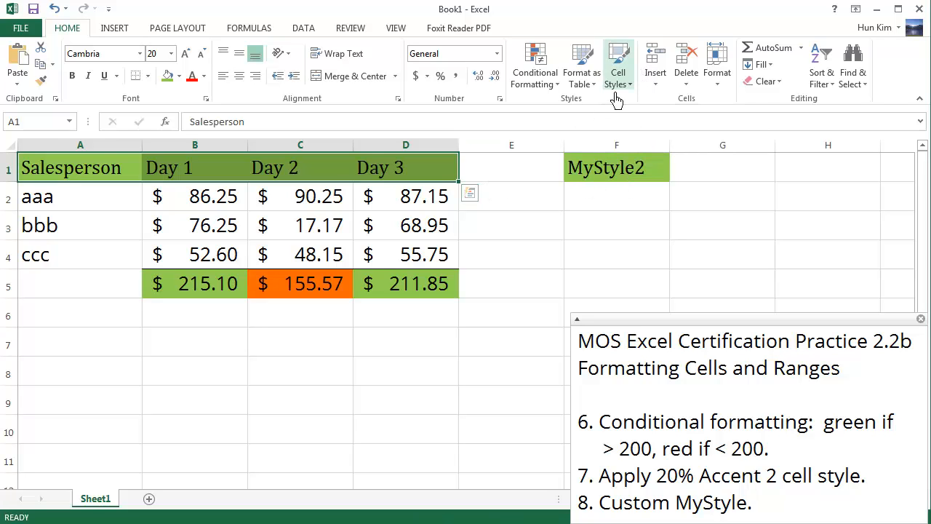
# Bring up the Modify actions for MyStyle2 in the Custom cell styles.
pyautogui.click(617, 66)
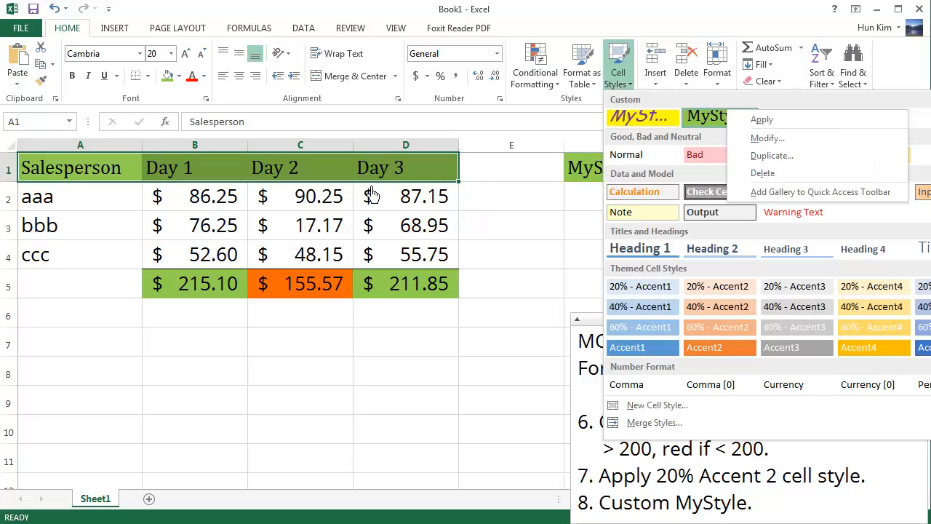
pyautogui.moveTo(487, 186)
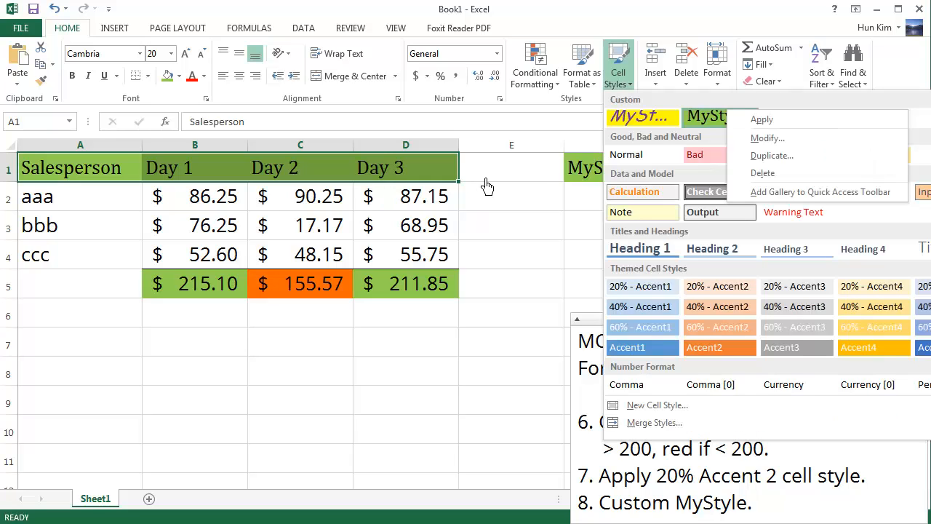
pyautogui.moveTo(600, 153)
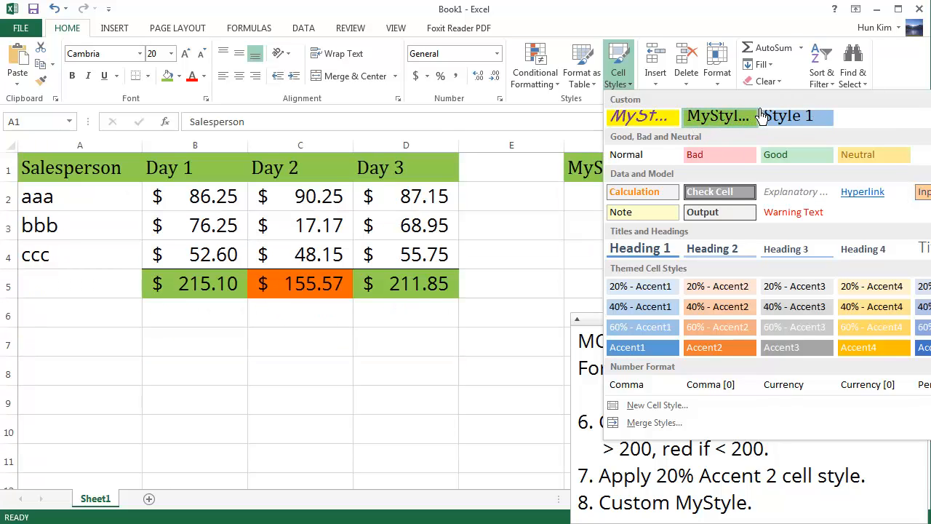
pyautogui.moveTo(719, 116)
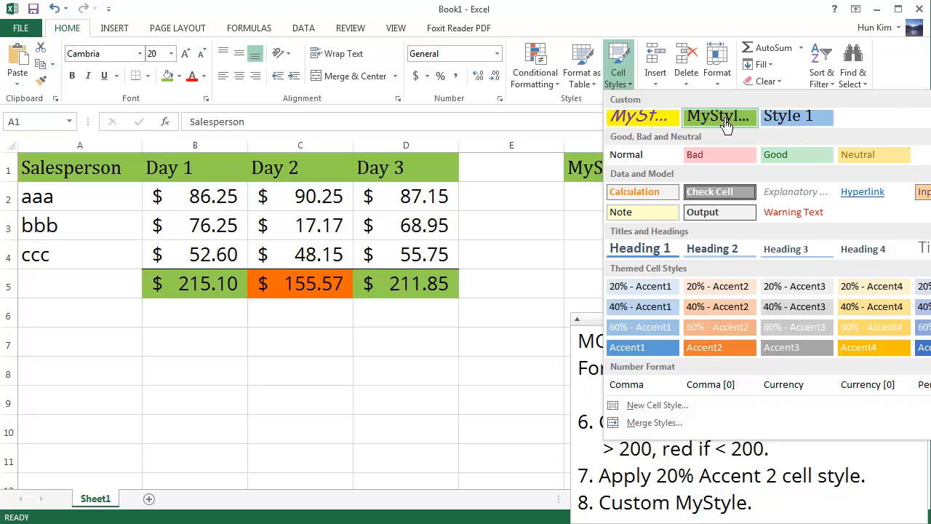
pyautogui.rightClick(720, 116)
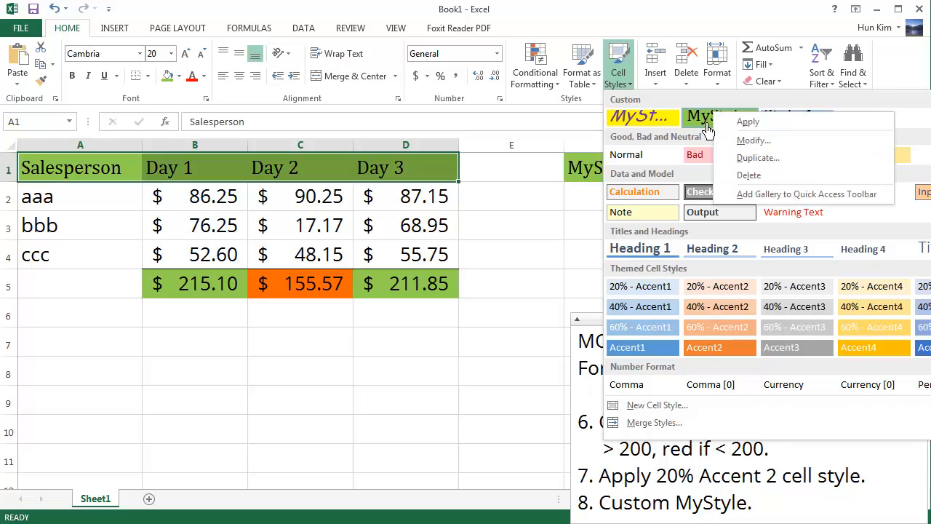
pyautogui.moveTo(772, 144)
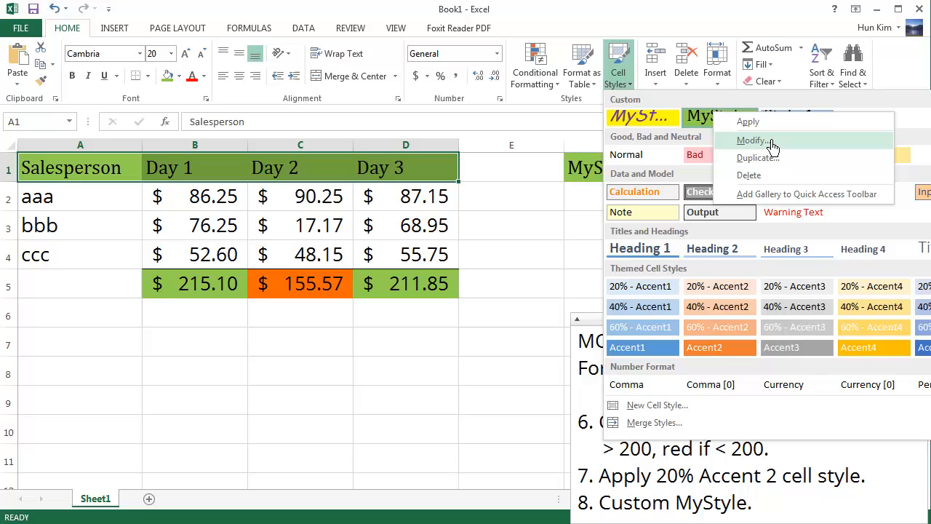